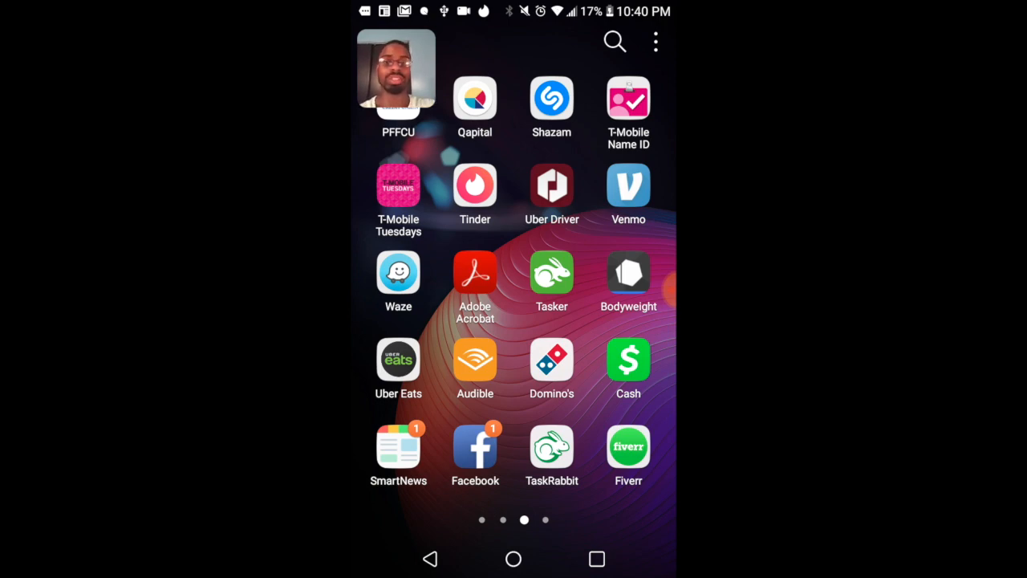
Step: Launch TaskRabbit, go to Get Invitations and bring up the main navigation menu
{"action": "left_click", "coordinate": [552, 446]}
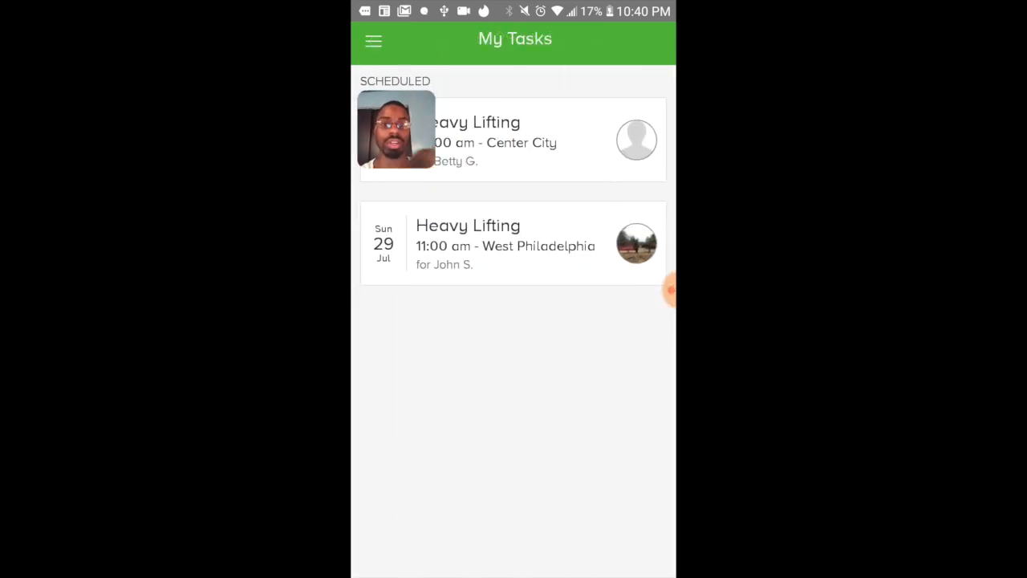
{"action": "left_click", "coordinate": [373, 40]}
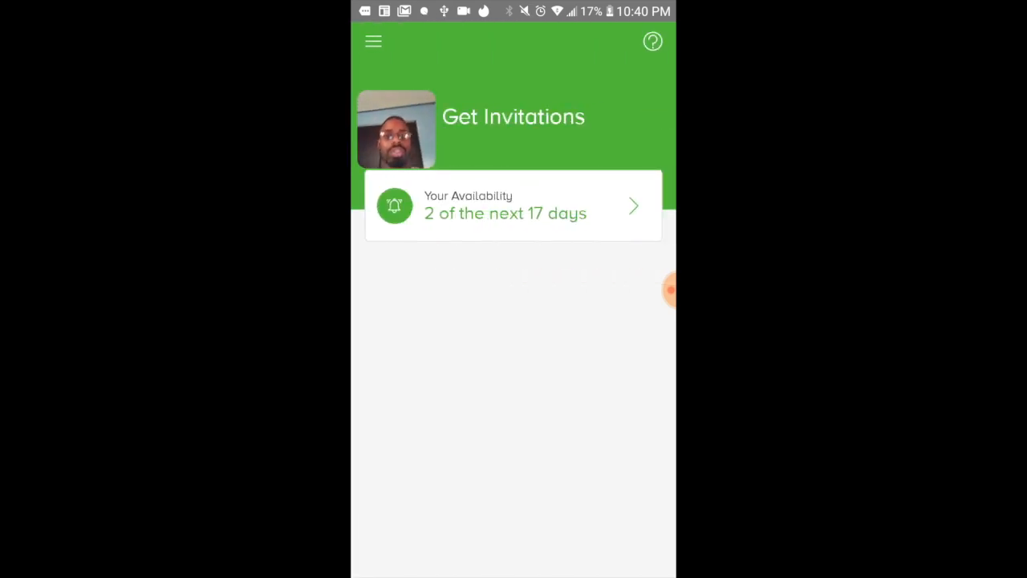
{"action": "left_click", "coordinate": [373, 42]}
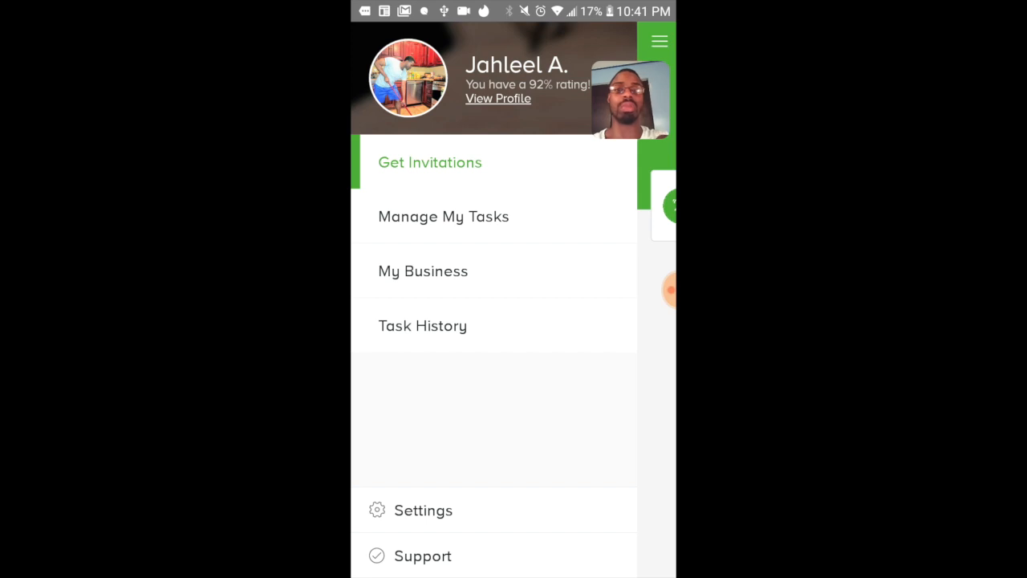
Step: Review the My Business profile About section and return to Your Profile
{"action": "left_click", "coordinate": [497, 98]}
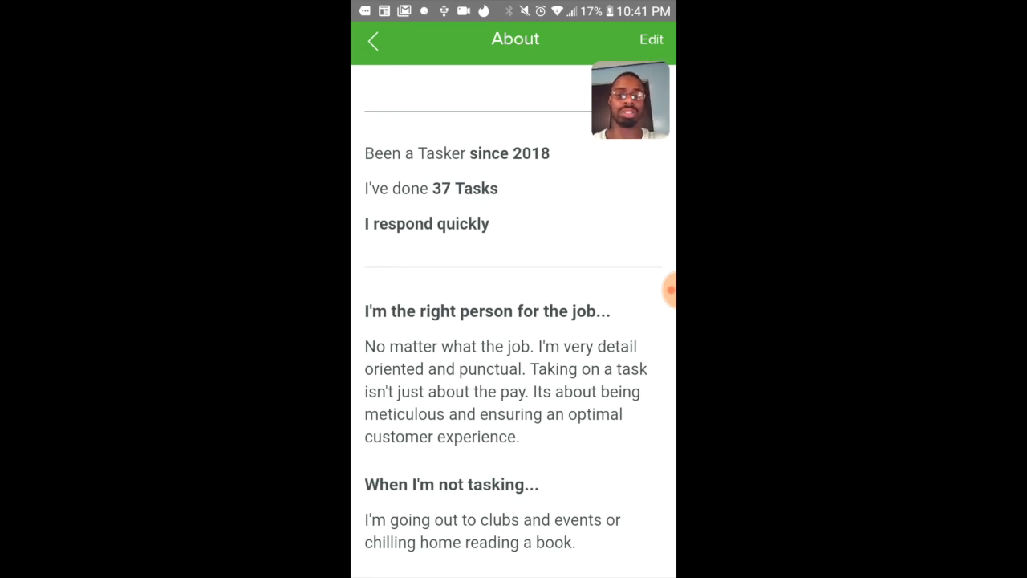
{"action": "scroll", "scroll_direction": "down", "scroll_amount": 3}
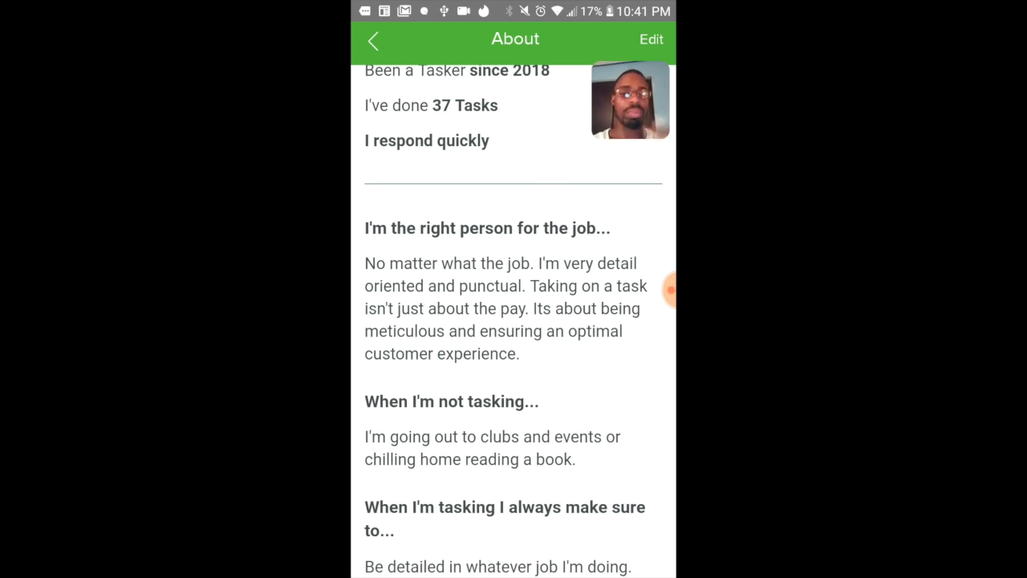
{"action": "scroll", "scroll_direction": "down", "scroll_amount": 3}
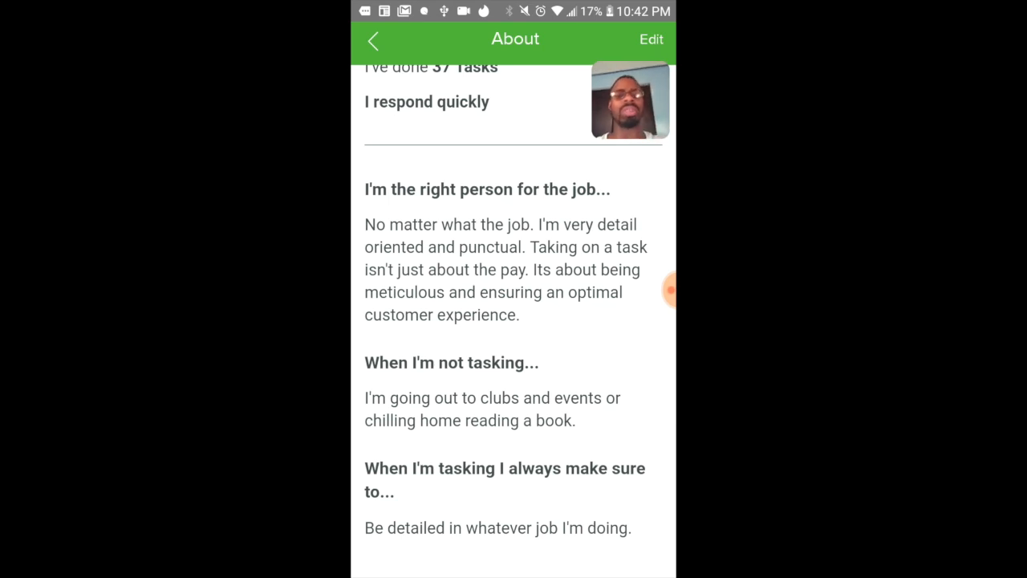
{"action": "left_click", "coordinate": [372, 39]}
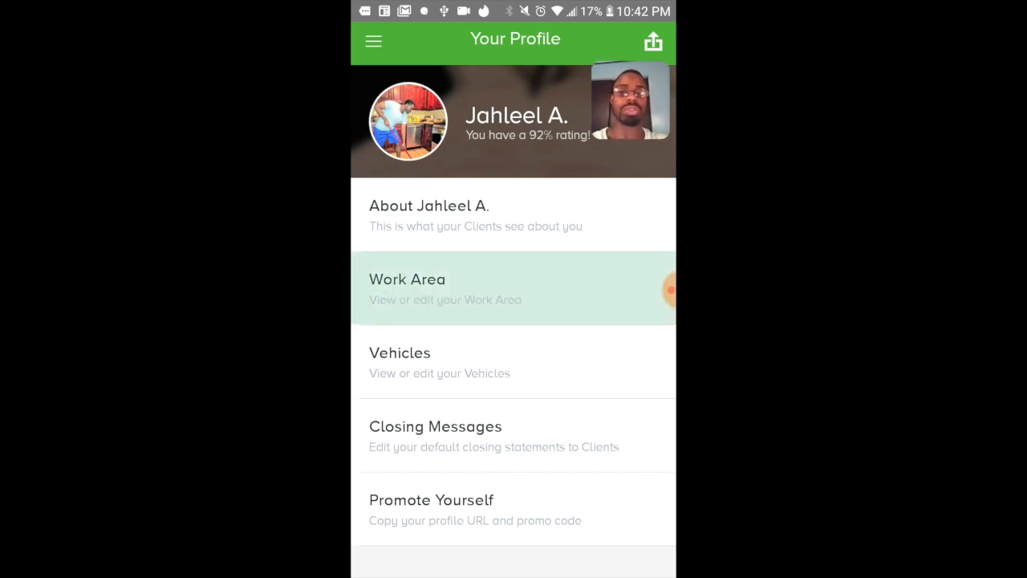
Step: View the Work Area map of the Philadelphia region and return to the profile
{"action": "left_click", "coordinate": [514, 289]}
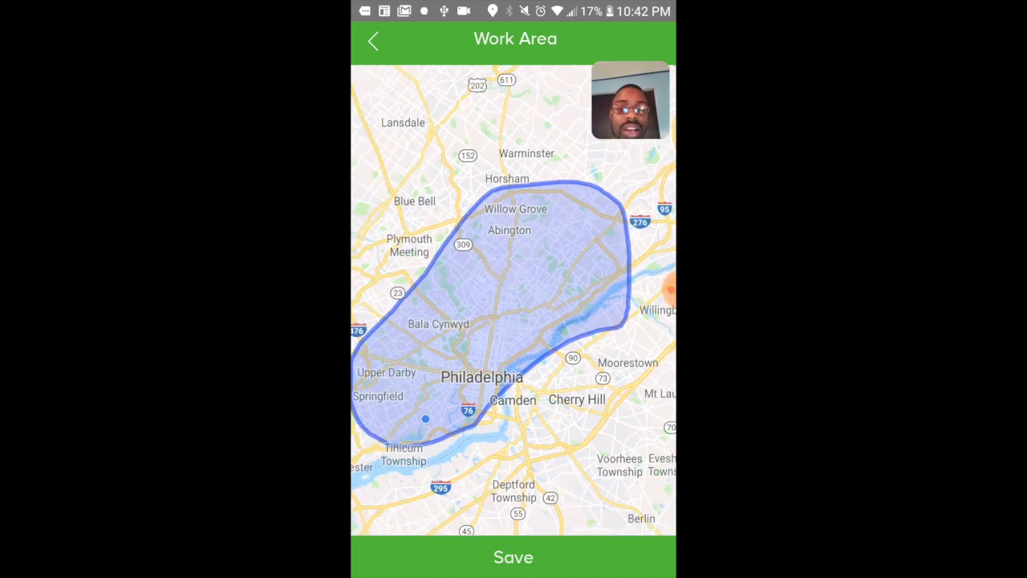
{"action": "left_click", "coordinate": [373, 41]}
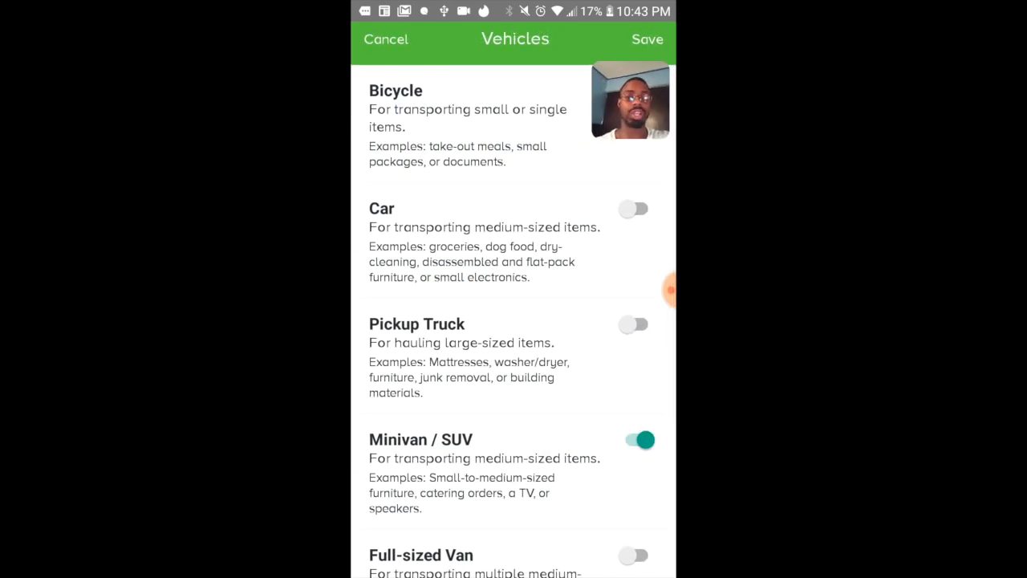
Step: Scroll through the Vehicles list, cancel out and go to Closing Messages
{"action": "scroll", "scroll_direction": "down", "scroll_amount": 3}
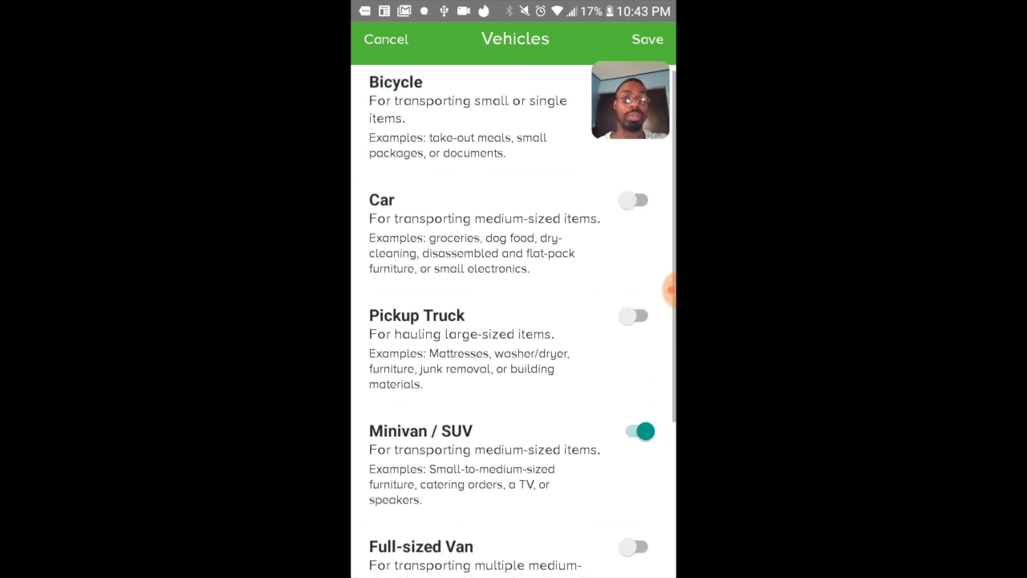
{"action": "scroll", "scroll_direction": "down", "scroll_amount": 3}
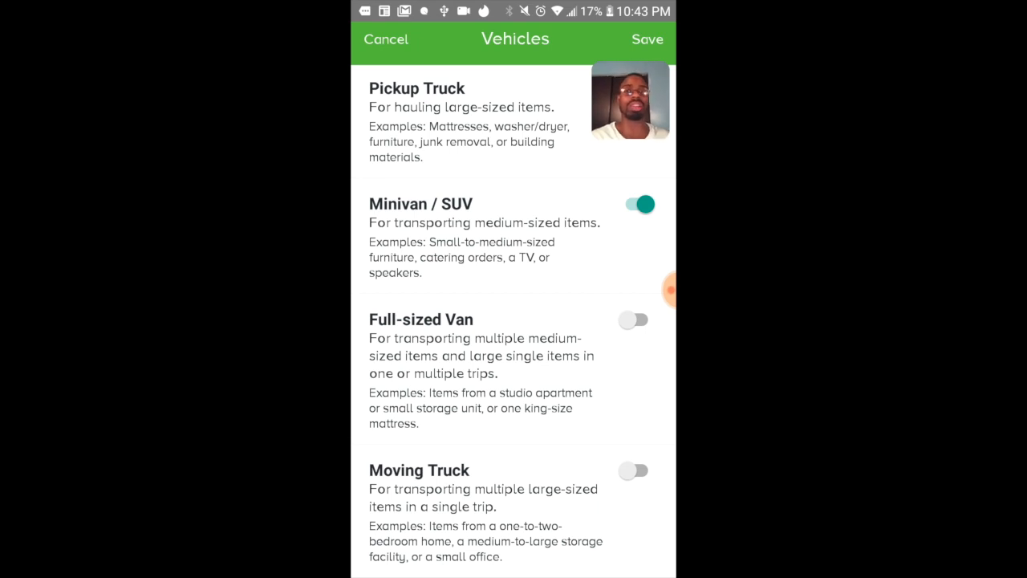
{"action": "left_click", "coordinate": [632, 319]}
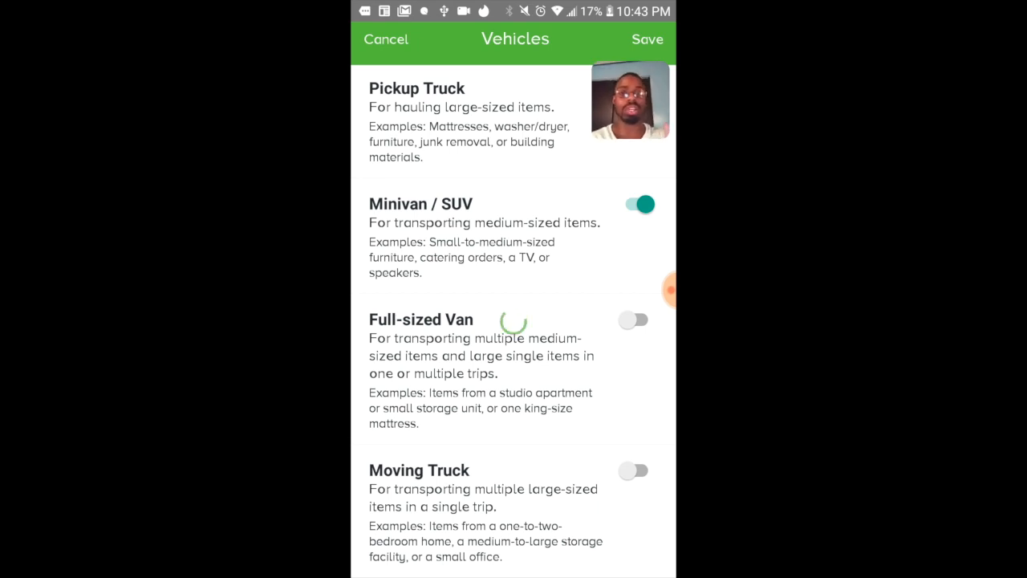
{"action": "left_click", "coordinate": [385, 38]}
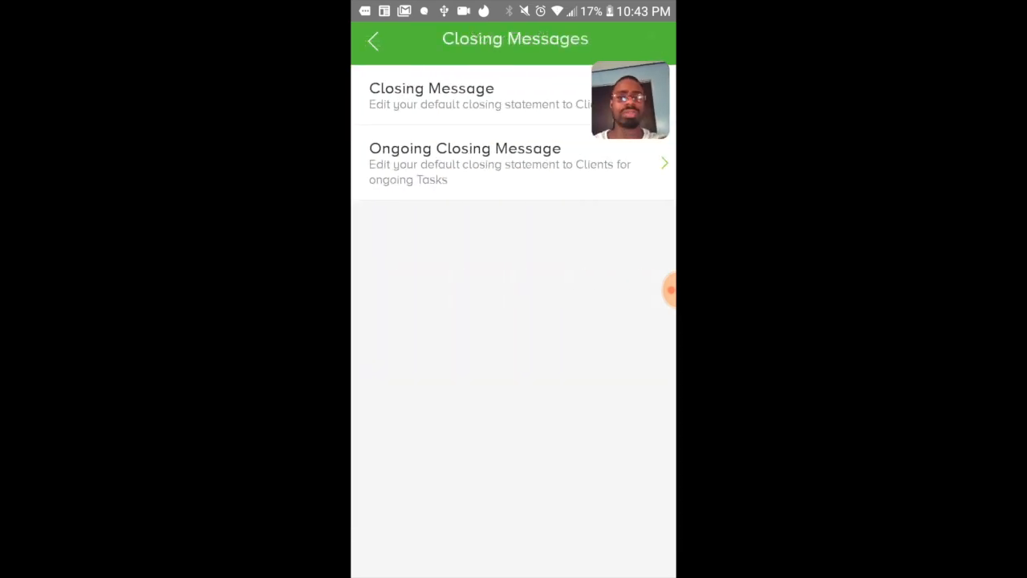
Step: Review the default closing message text, cancel, and return to the main menu
{"action": "left_click", "coordinate": [430, 97]}
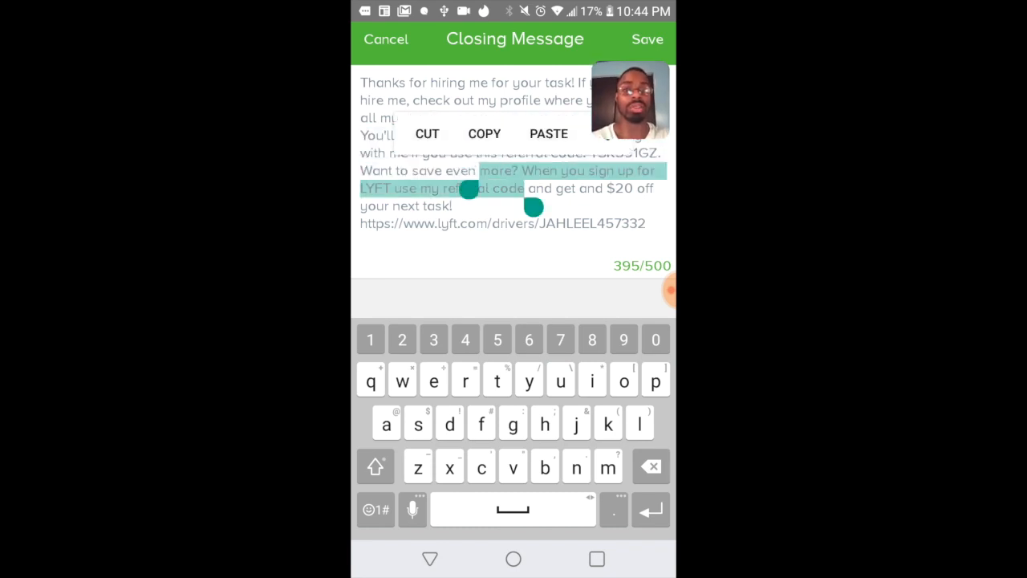
{"action": "left_click", "coordinate": [385, 38]}
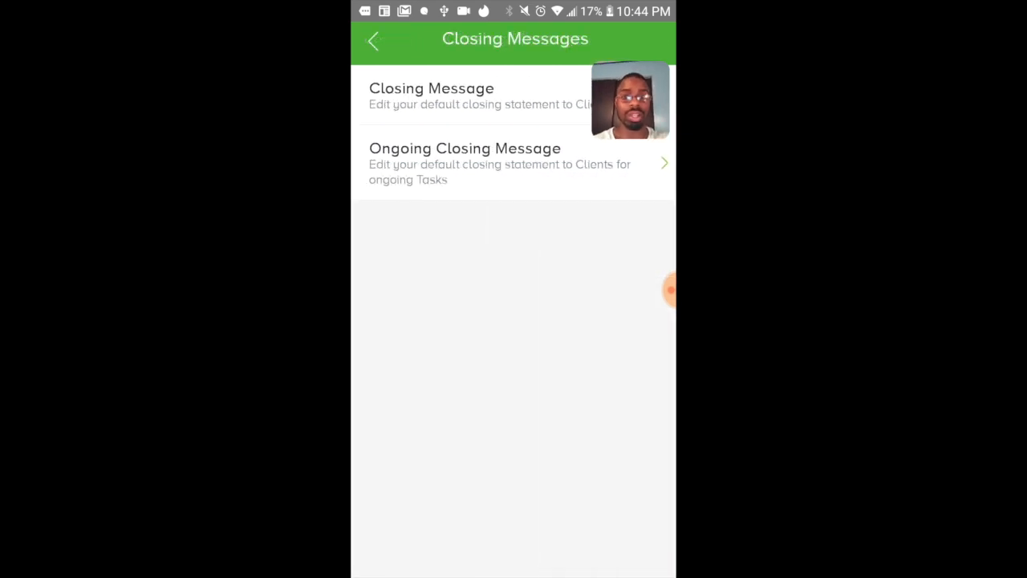
{"action": "left_click", "coordinate": [372, 40]}
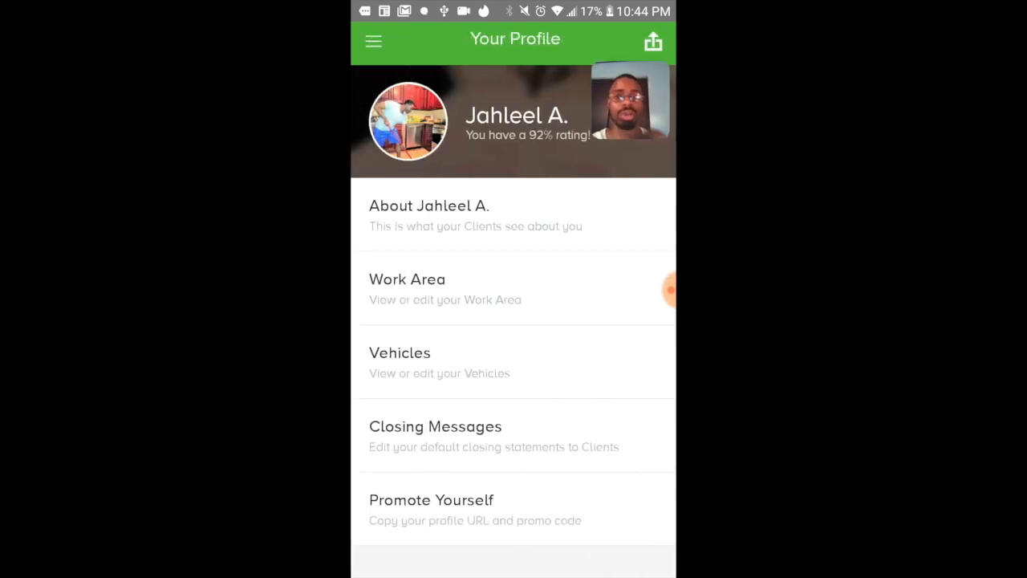
{"action": "left_click", "coordinate": [372, 42]}
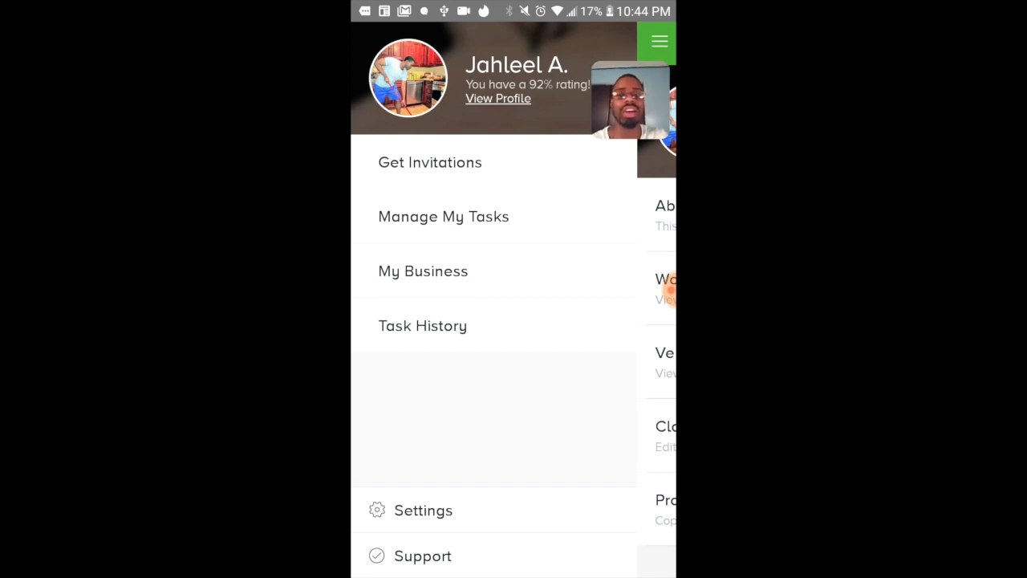
Step: From Get Invitations, bring up the Set Availability calendar for Monday, July 30
{"action": "left_click", "coordinate": [430, 162]}
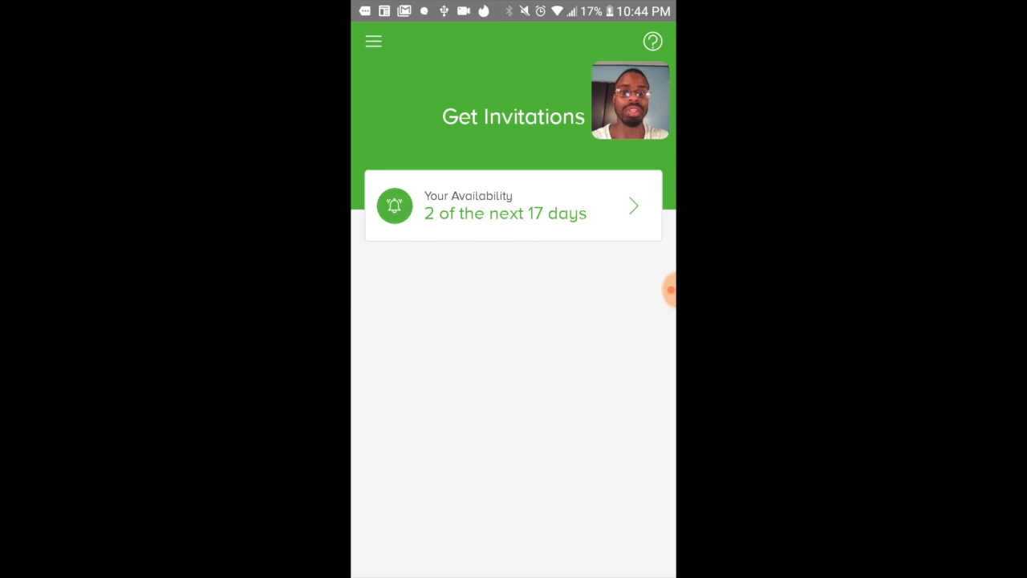
{"action": "left_click", "coordinate": [514, 206]}
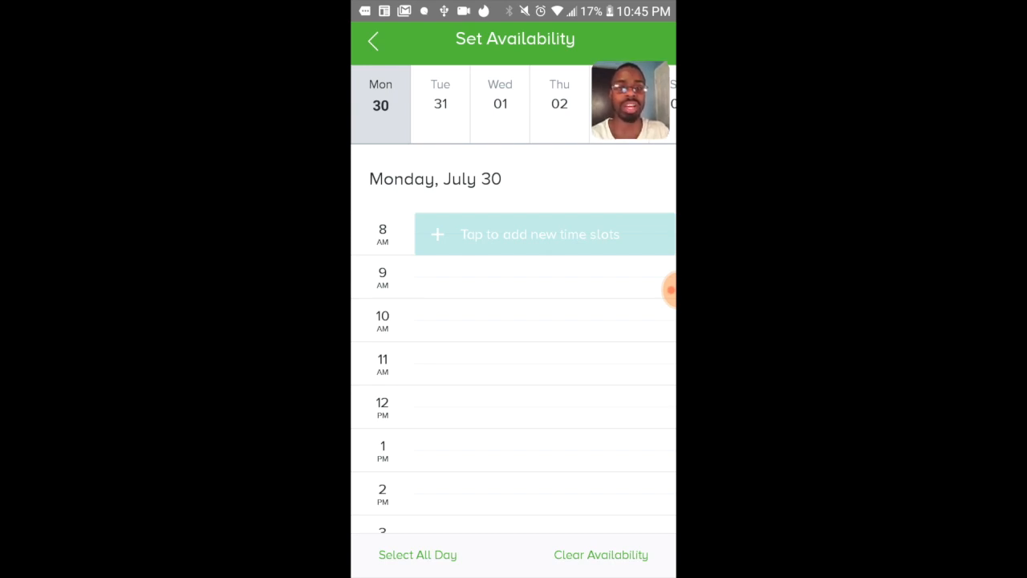
Step: Add a Monday availability slot starting at 8 AM, resize it, clear it, and leave the calendar
{"action": "left_click", "coordinate": [544, 234]}
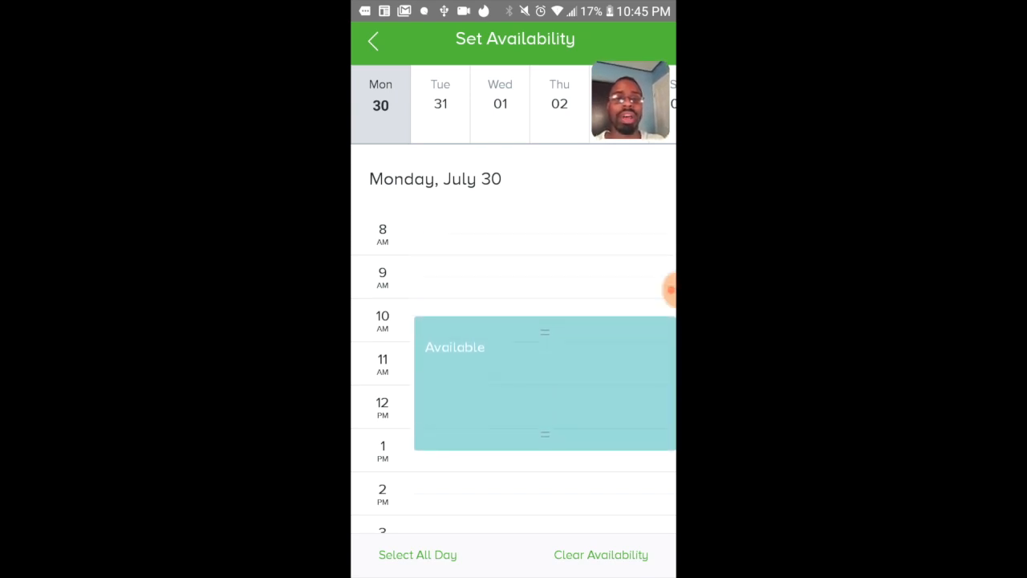
{"action": "left_click_drag", "start_coordinate": [545, 331], "coordinate": [545, 228]}
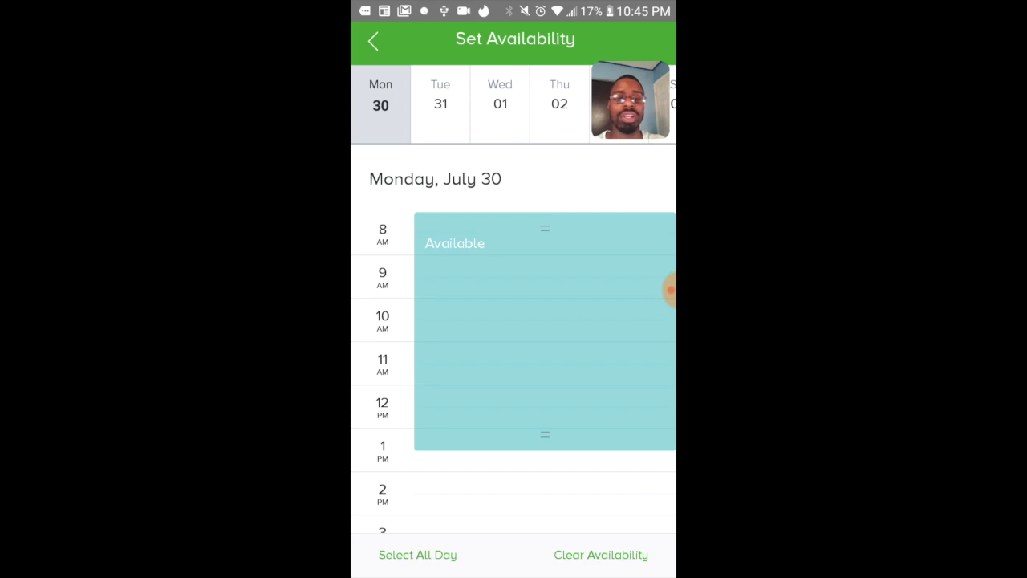
{"action": "left_click_drag", "start_coordinate": [546, 434], "coordinate": [546, 338]}
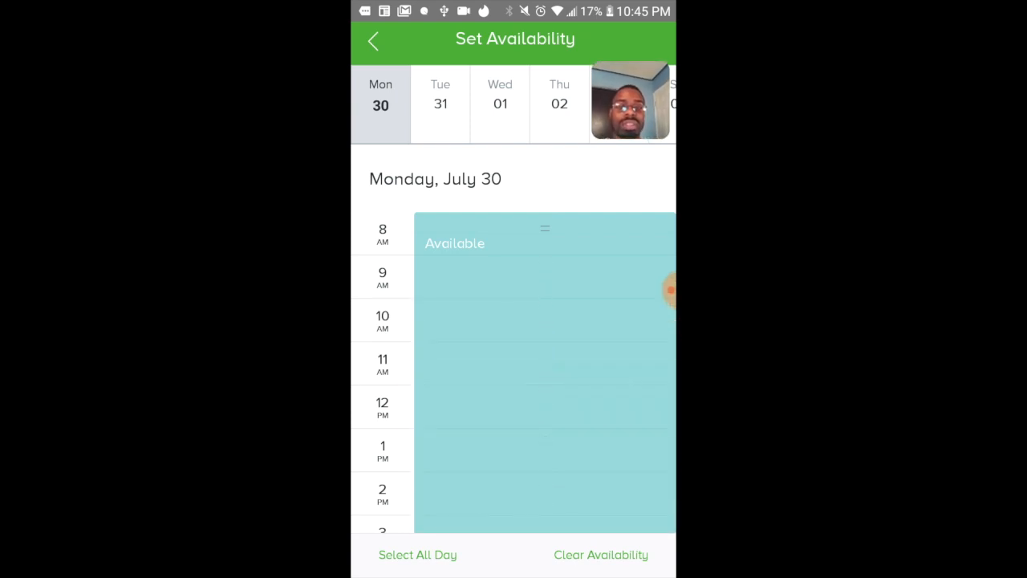
{"action": "scroll", "scroll_direction": "down", "scroll_amount": 3}
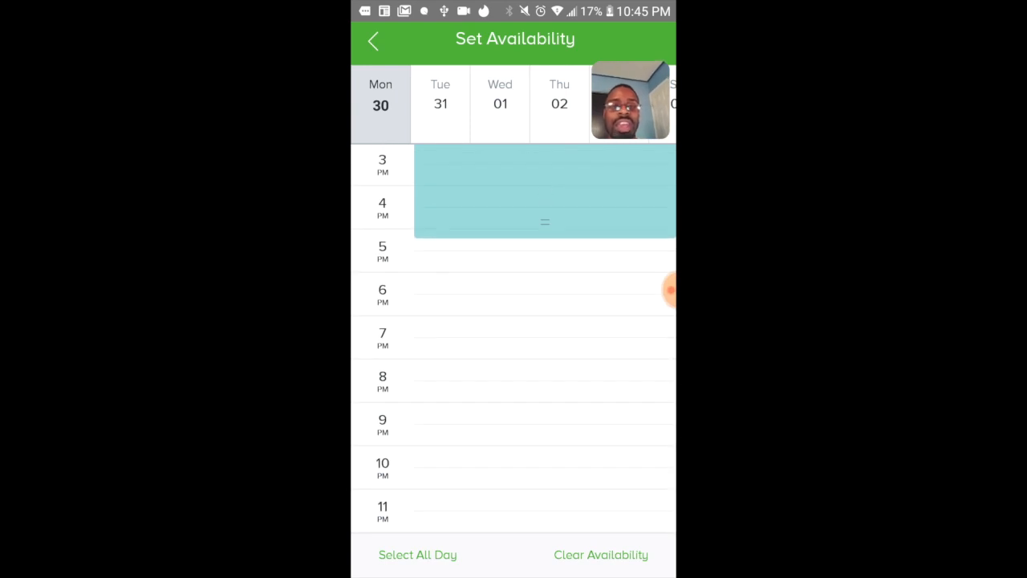
{"action": "left_click_drag", "start_coordinate": [546, 222], "coordinate": [546, 517]}
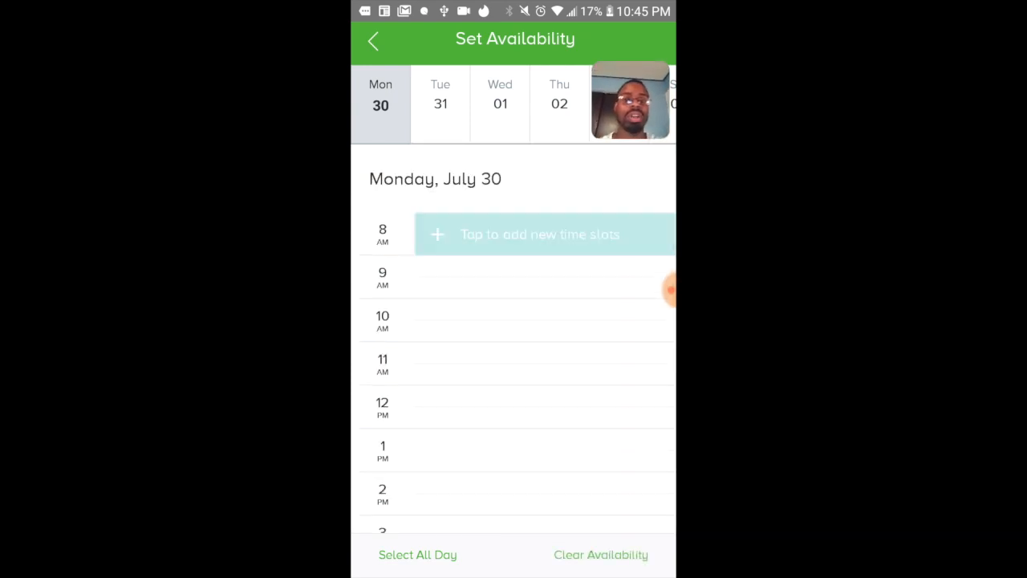
{"action": "left_click", "coordinate": [373, 40]}
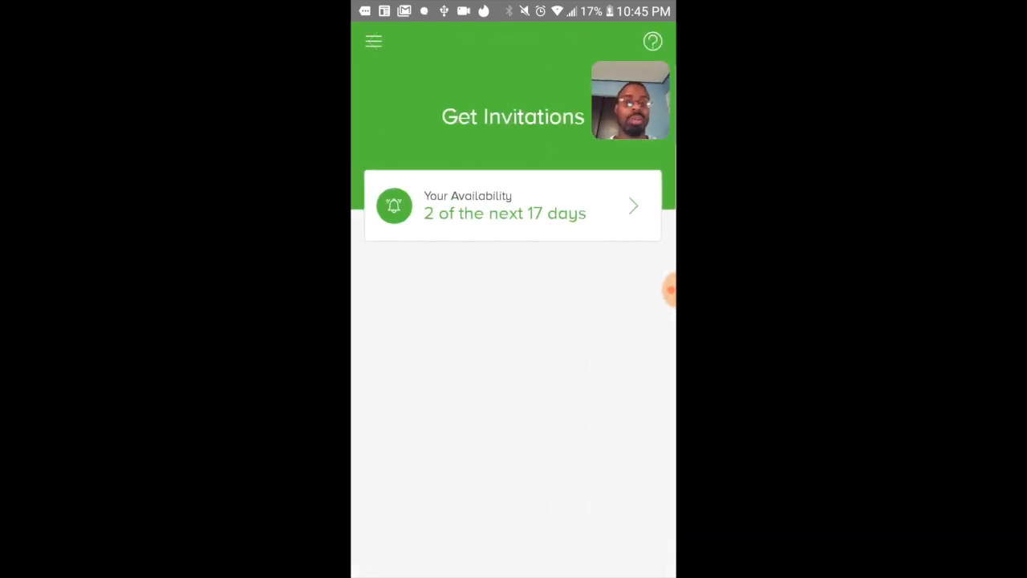
{"action": "left_click", "coordinate": [372, 42]}
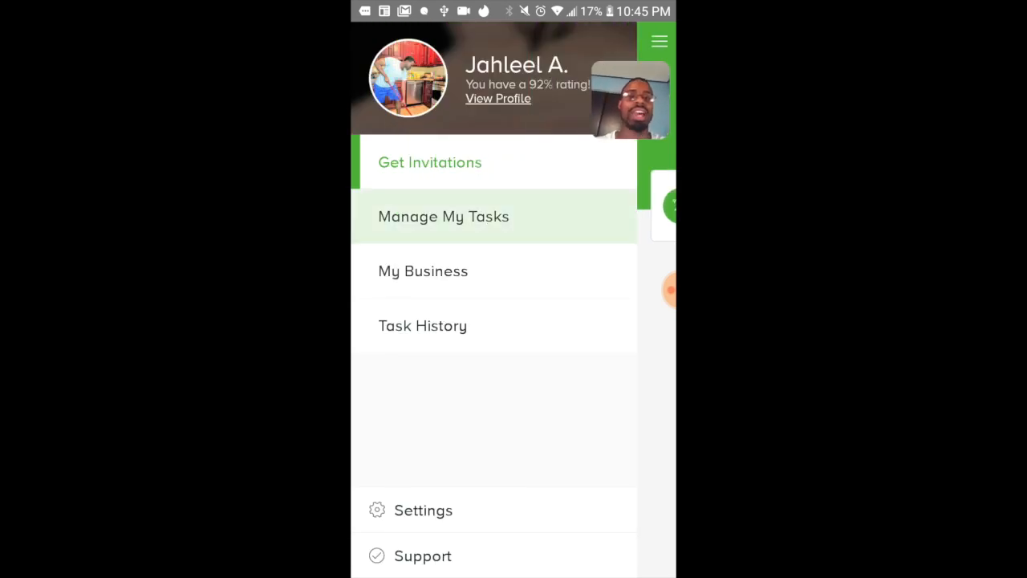
Step: Switch to Manage My Tasks and review the scheduled tasks
{"action": "left_click", "coordinate": [443, 216]}
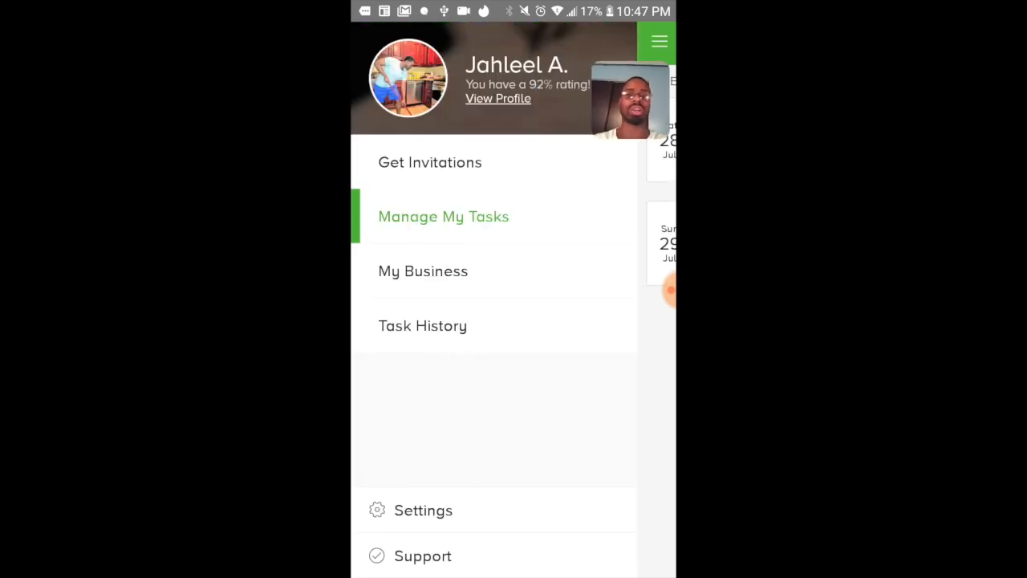
Step: Review the My Business dashboard with July earnings and ratings down to Current Metrics
{"action": "left_click", "coordinate": [424, 269]}
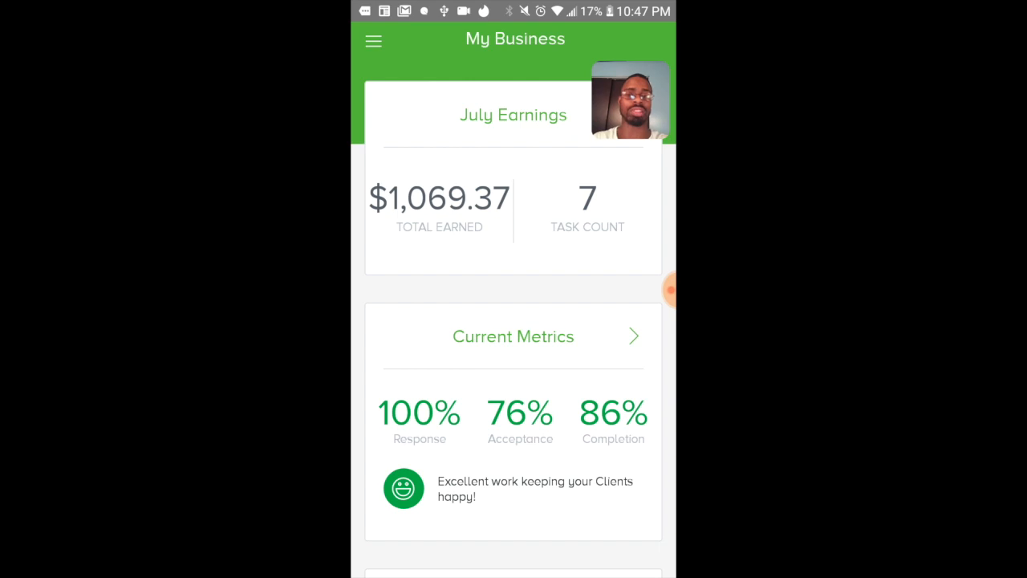
{"action": "scroll", "scroll_direction": "down", "scroll_amount": 3}
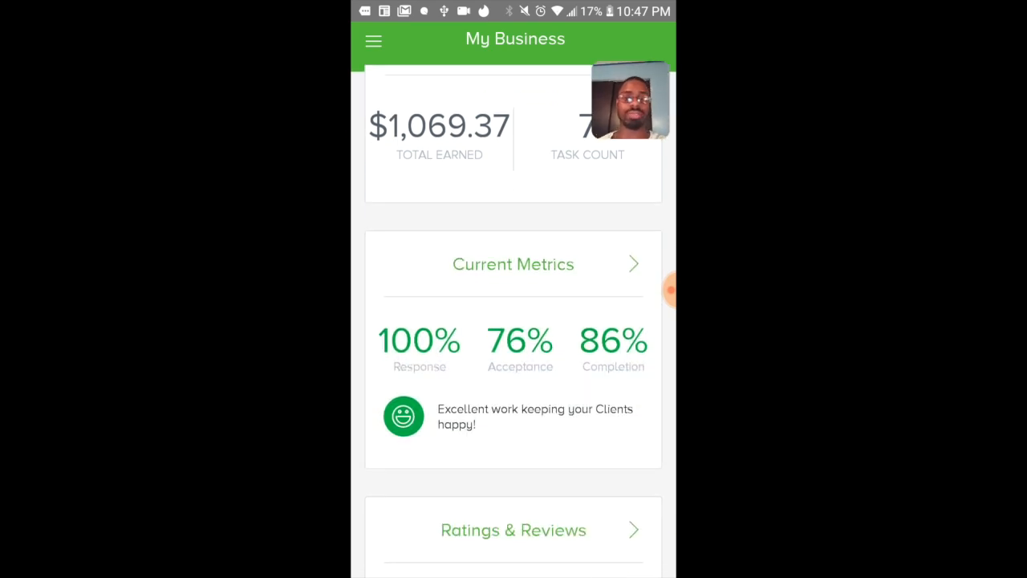
{"action": "scroll", "scroll_direction": "down", "scroll_amount": 3}
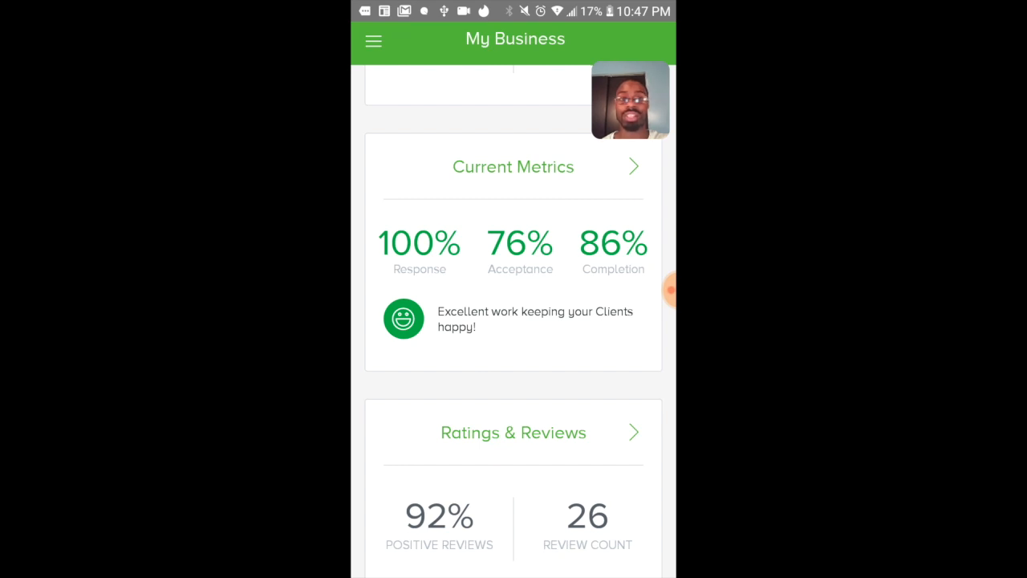
{"action": "scroll", "scroll_direction": "down", "scroll_amount": 3}
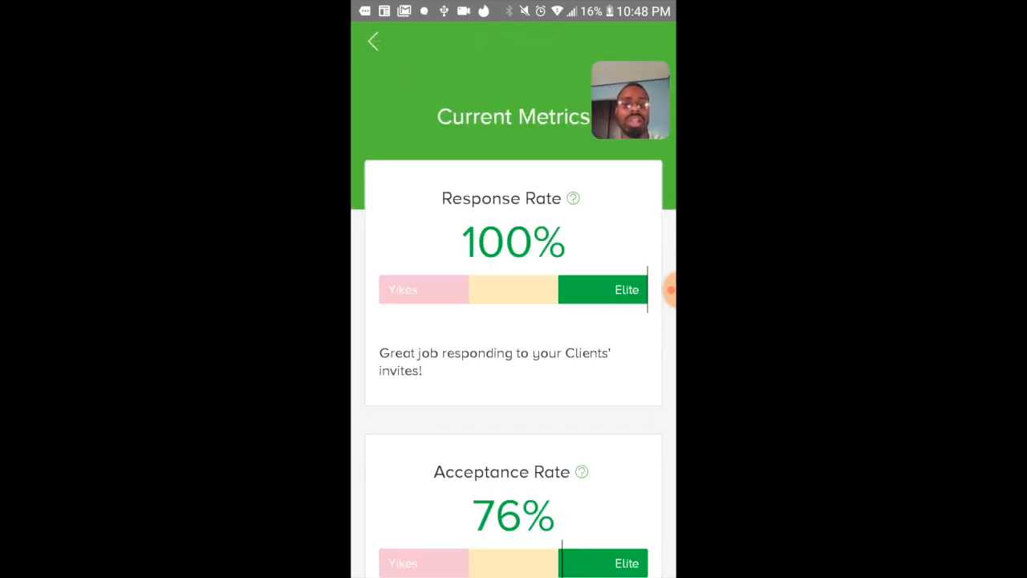
Step: Return from Current Metrics and scroll to Ratings & Reviews (92%, 26 reviews) and 12 skills
{"action": "scroll", "scroll_direction": "down", "scroll_amount": 3}
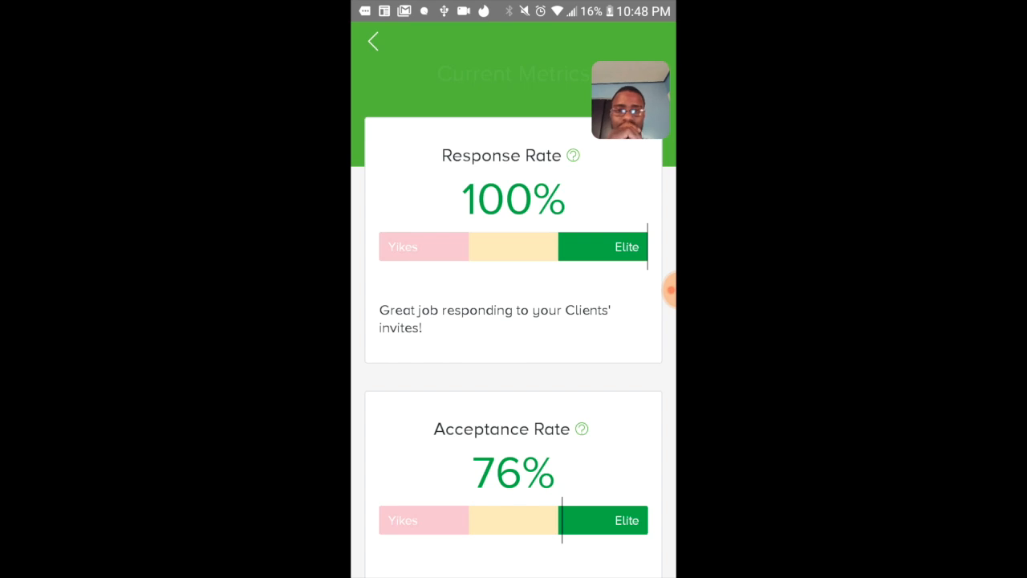
{"action": "left_click", "coordinate": [373, 41]}
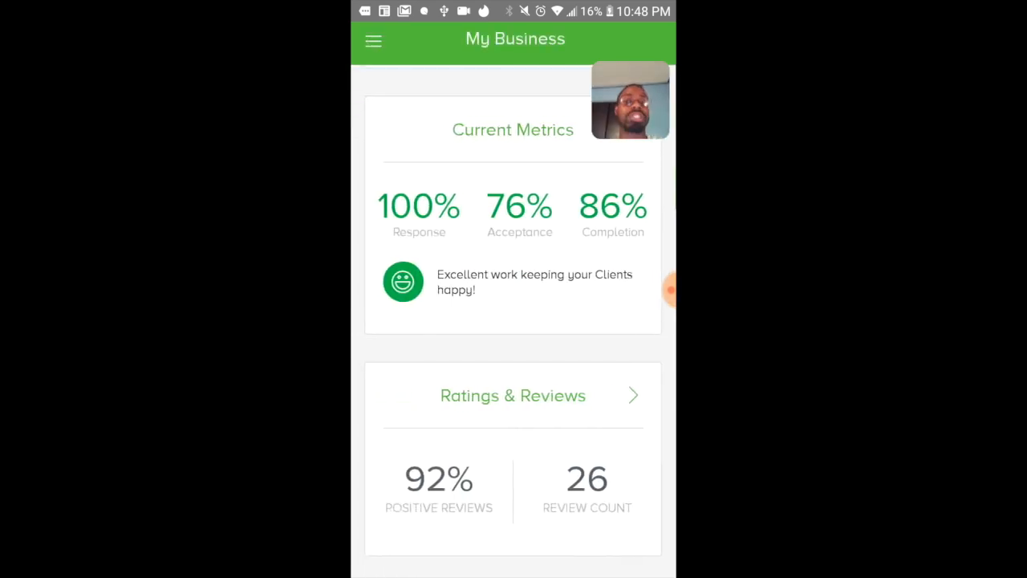
{"action": "scroll", "scroll_direction": "down", "scroll_amount": 3}
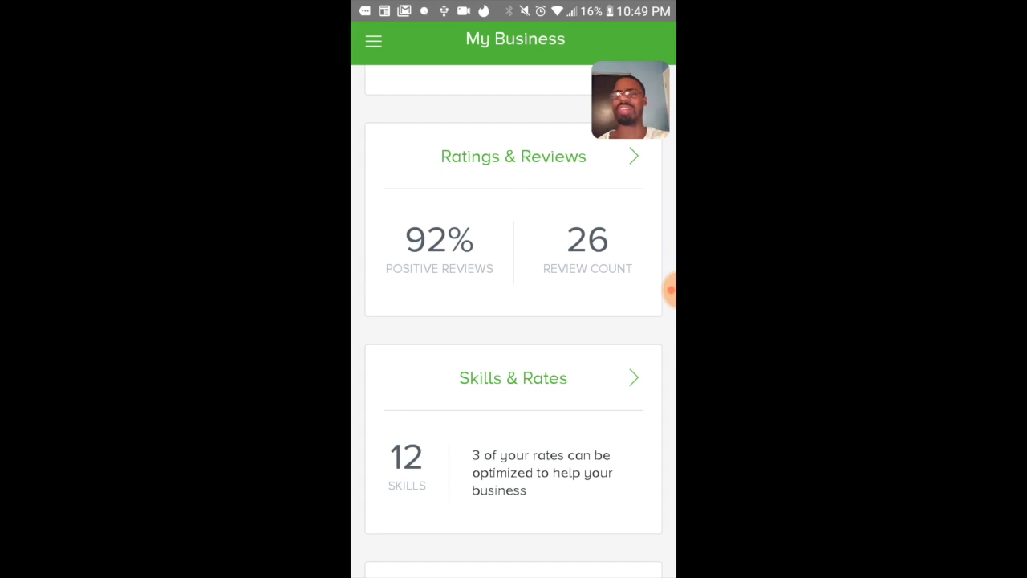
{"action": "left_click", "coordinate": [514, 158]}
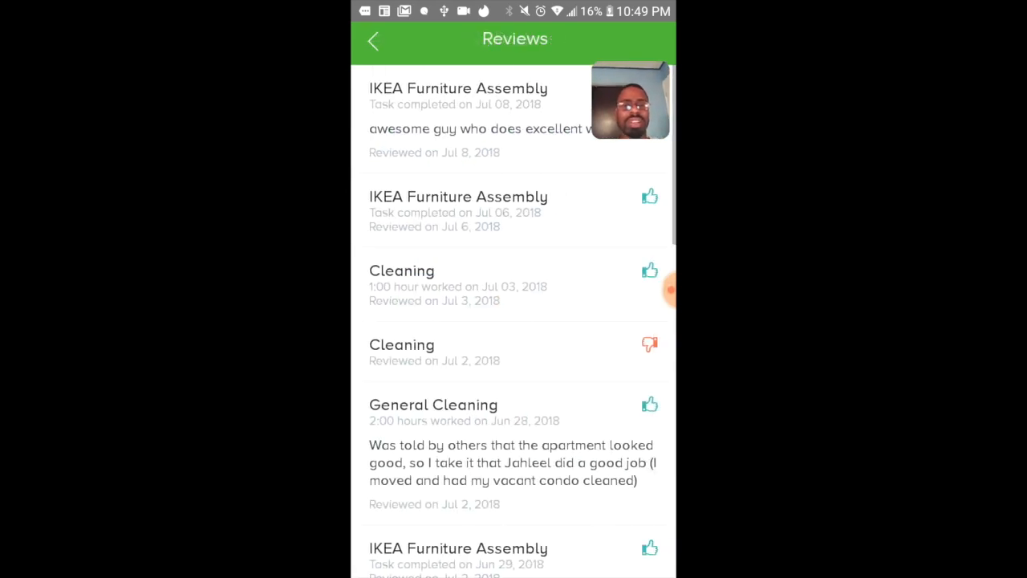
{"action": "scroll", "scroll_direction": "down", "scroll_amount": 3}
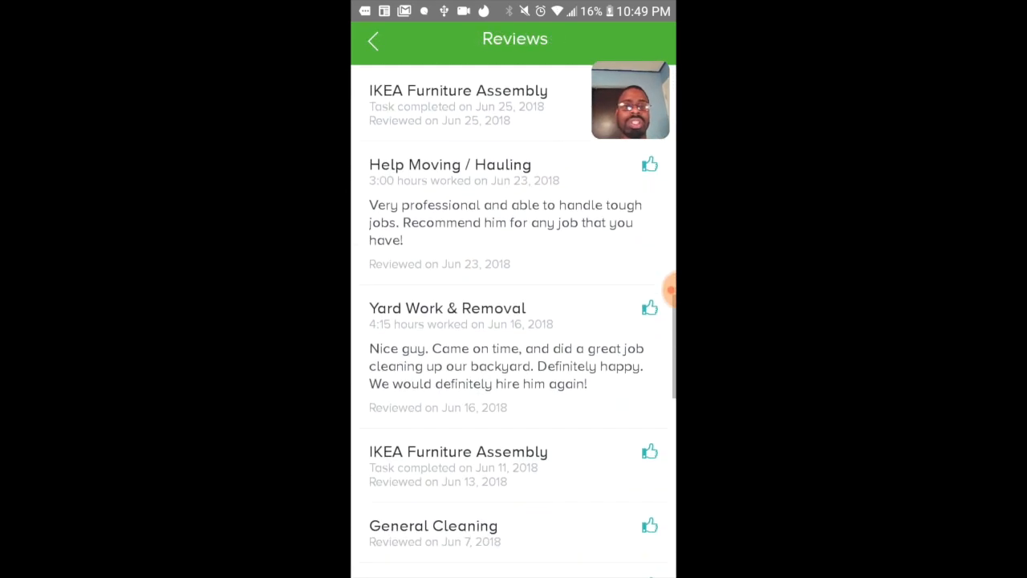
{"action": "scroll", "scroll_direction": "down", "scroll_amount": 3}
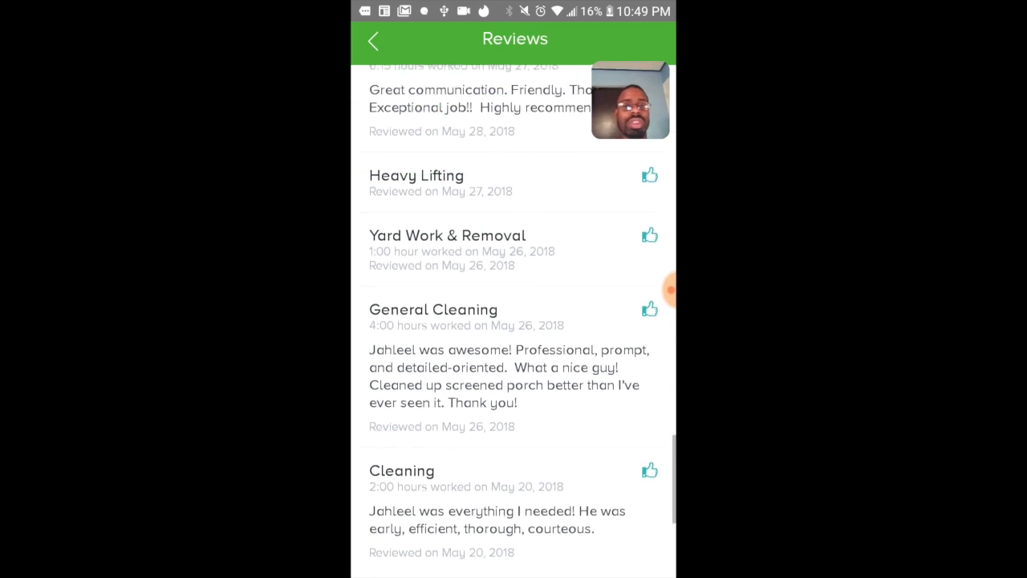
{"action": "scroll", "scroll_direction": "down", "scroll_amount": 3}
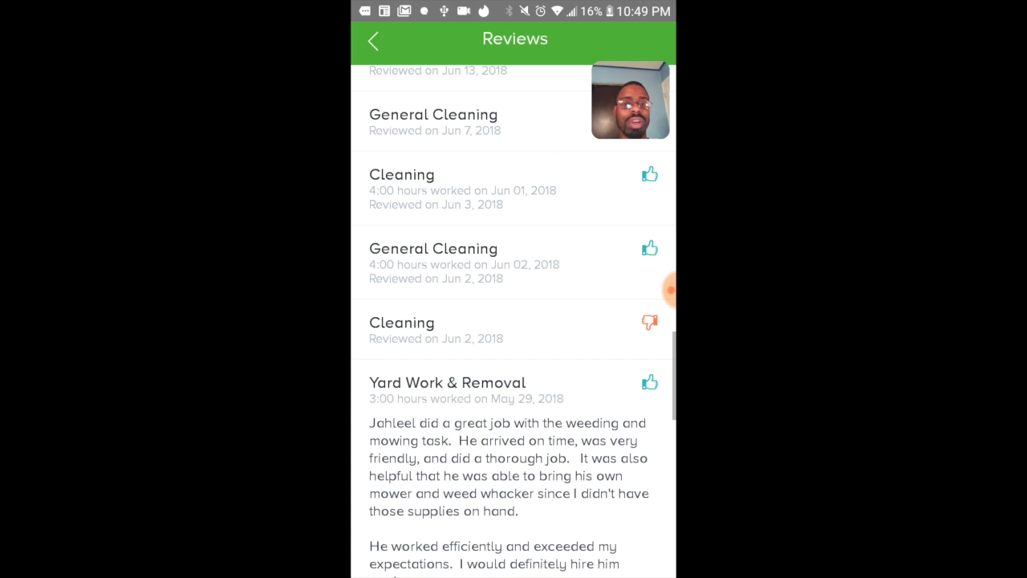
{"action": "scroll", "scroll_direction": "down", "scroll_amount": 3}
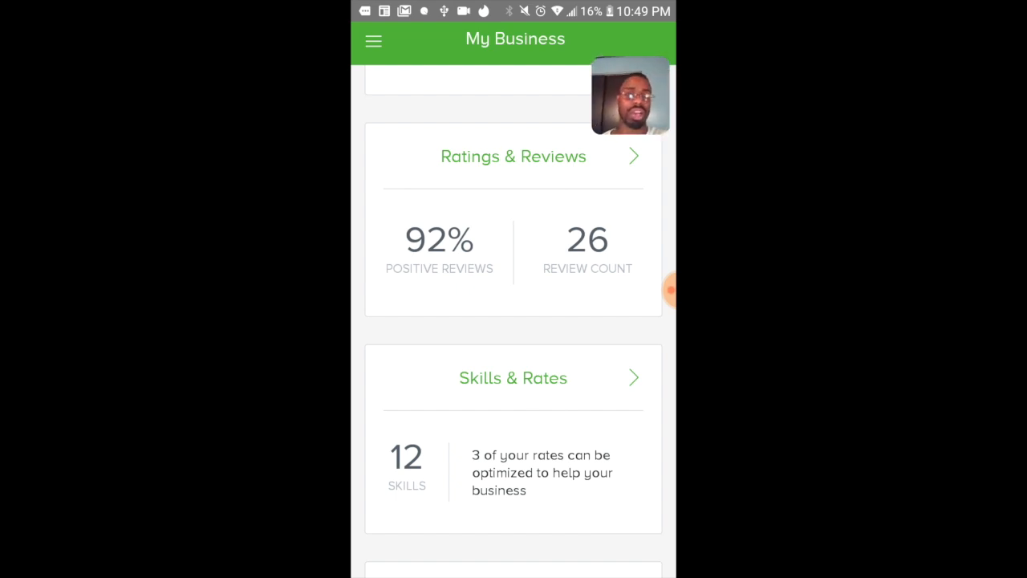
Step: Scroll through the Active Skills list on Skills & Rates, past Yard Work & Removal at $25/hr (suggested $18/hr)
{"action": "scroll", "scroll_direction": "down", "scroll_amount": 3}
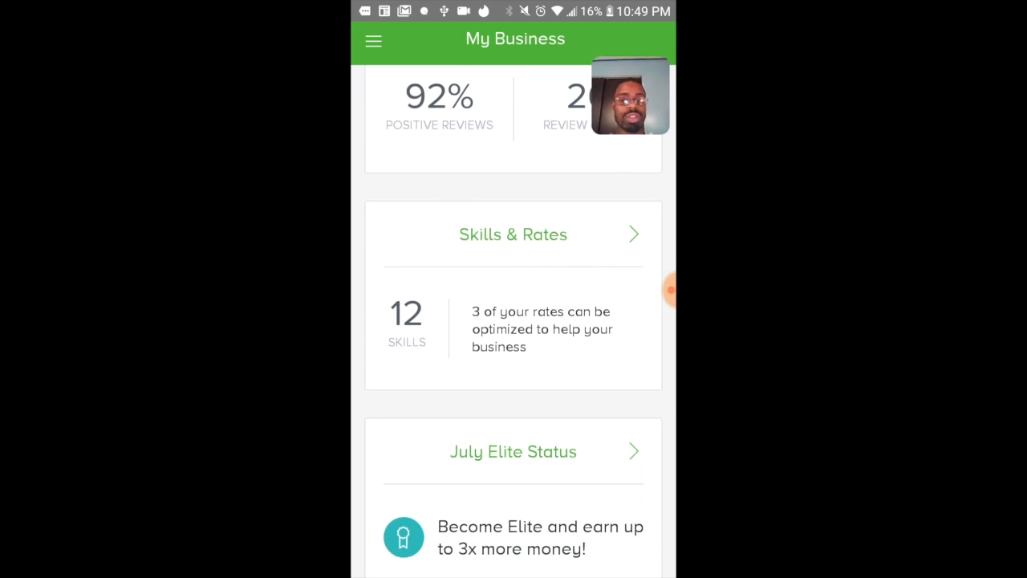
{"action": "scroll", "scroll_direction": "down", "scroll_amount": 3}
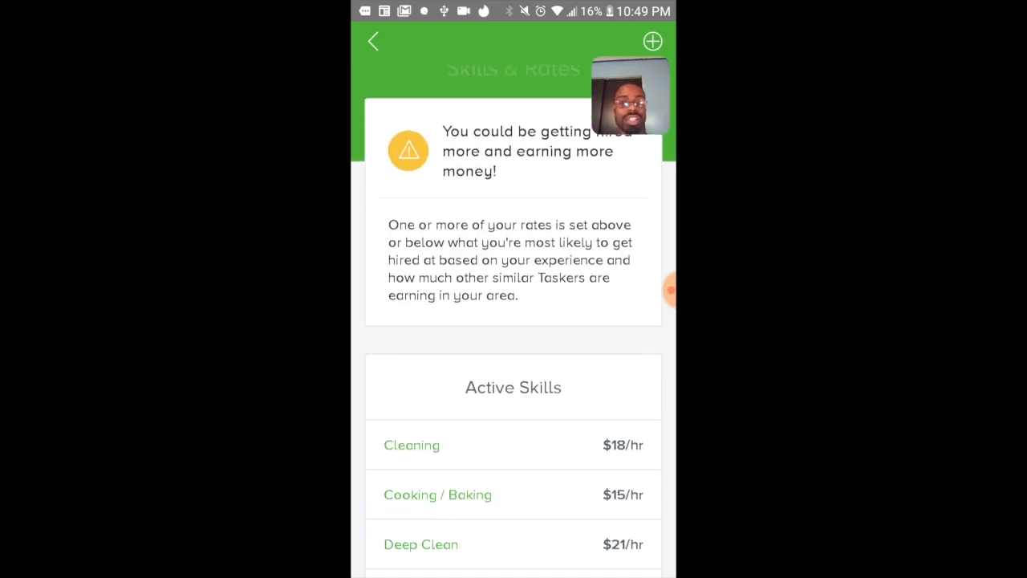
{"action": "scroll", "scroll_direction": "down", "scroll_amount": 3}
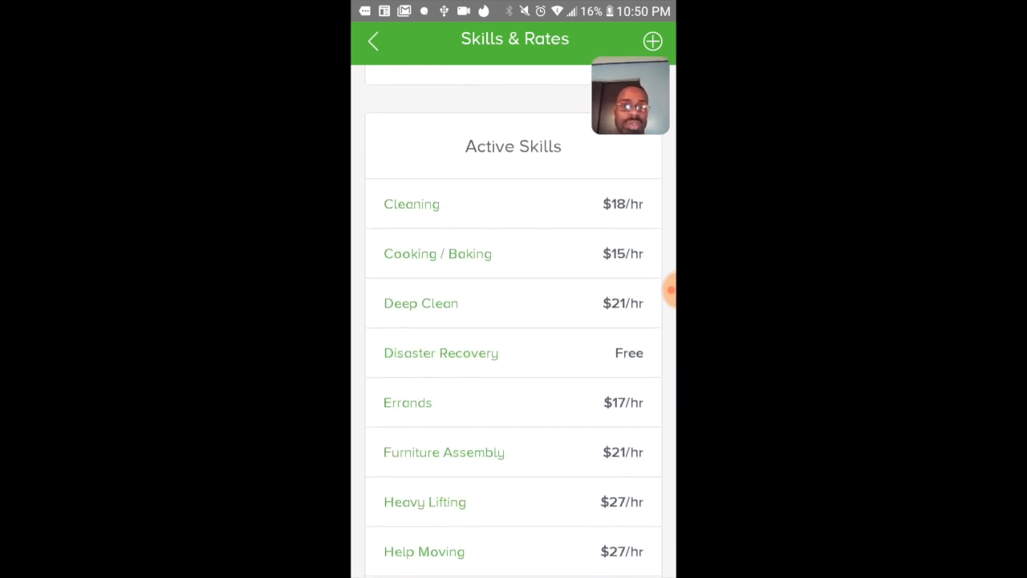
{"action": "scroll", "scroll_direction": "down", "scroll_amount": 3}
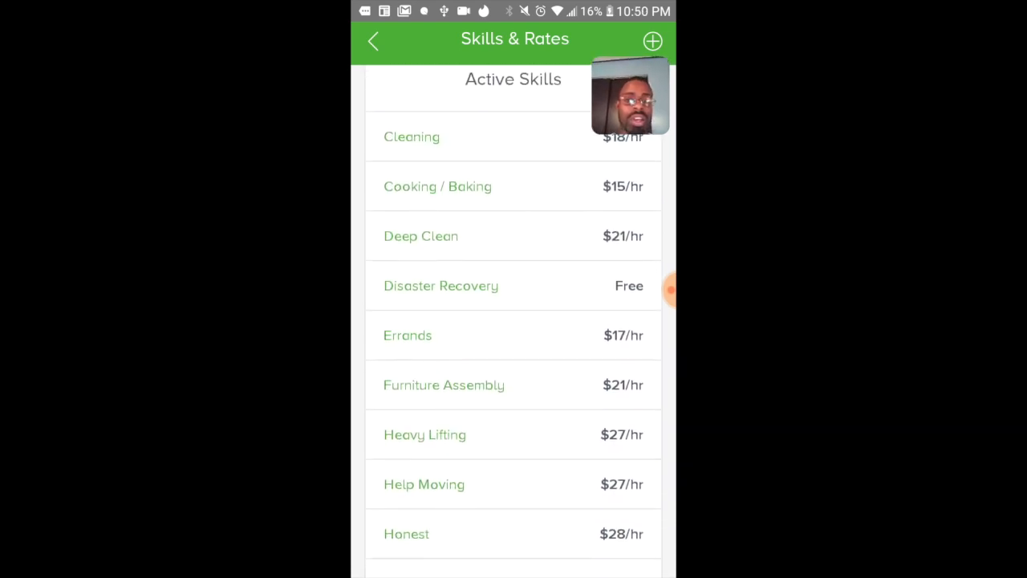
{"action": "scroll", "scroll_direction": "down", "scroll_amount": 3}
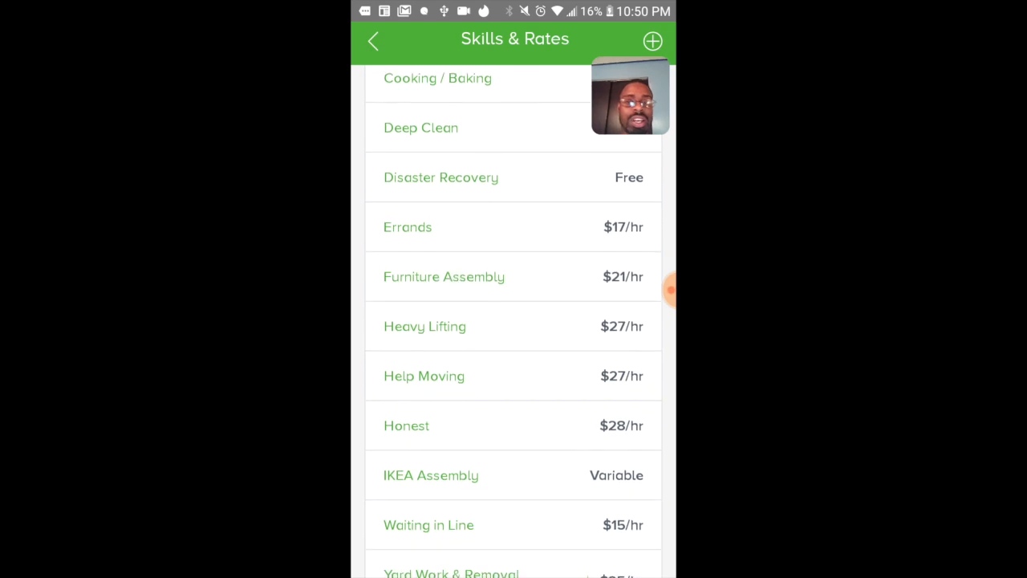
{"action": "scroll", "scroll_direction": "down", "scroll_amount": 3}
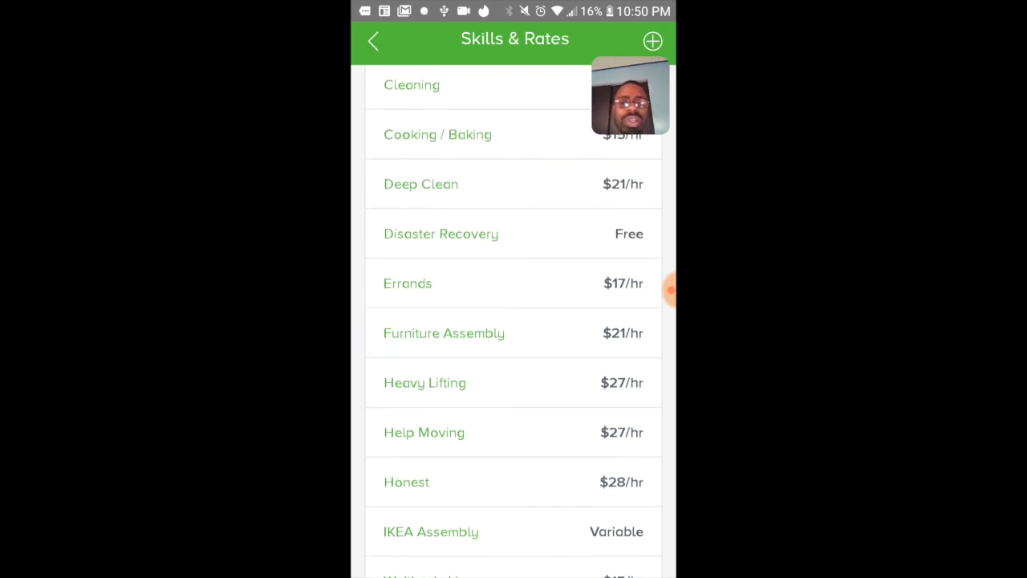
{"action": "scroll", "scroll_direction": "down", "scroll_amount": 3}
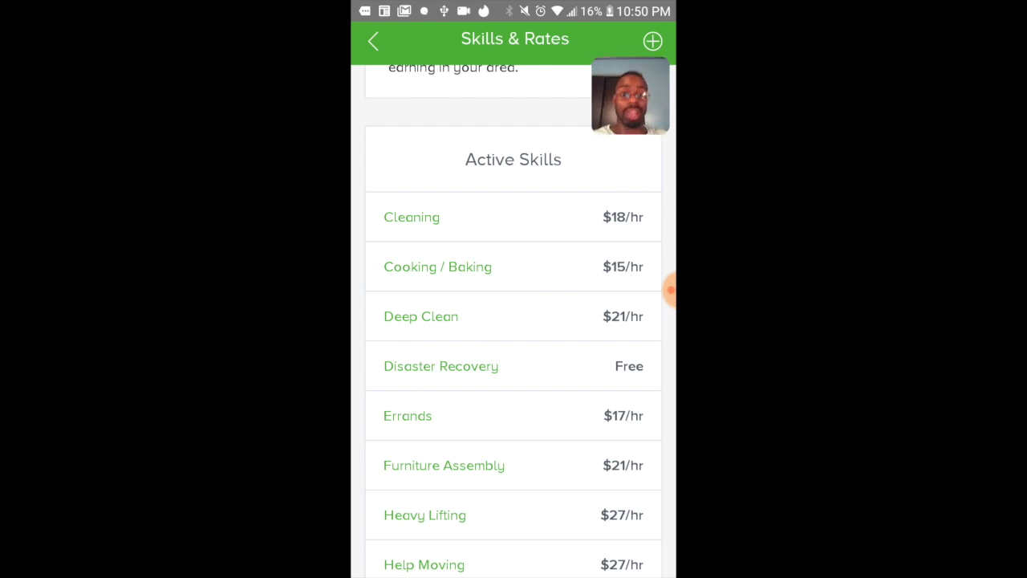
{"action": "scroll", "scroll_direction": "down", "scroll_amount": 3}
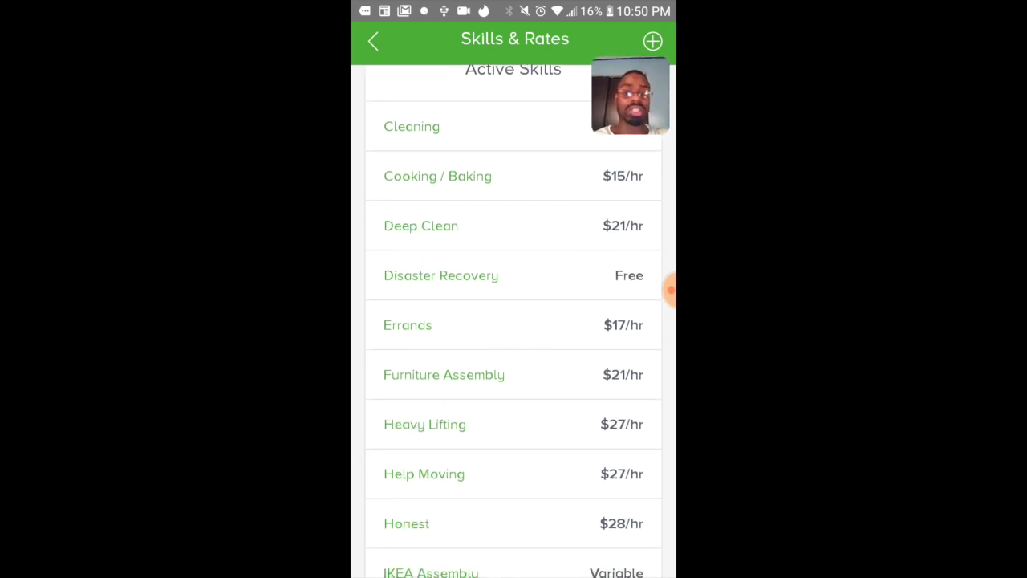
{"action": "scroll", "scroll_direction": "down", "scroll_amount": 3}
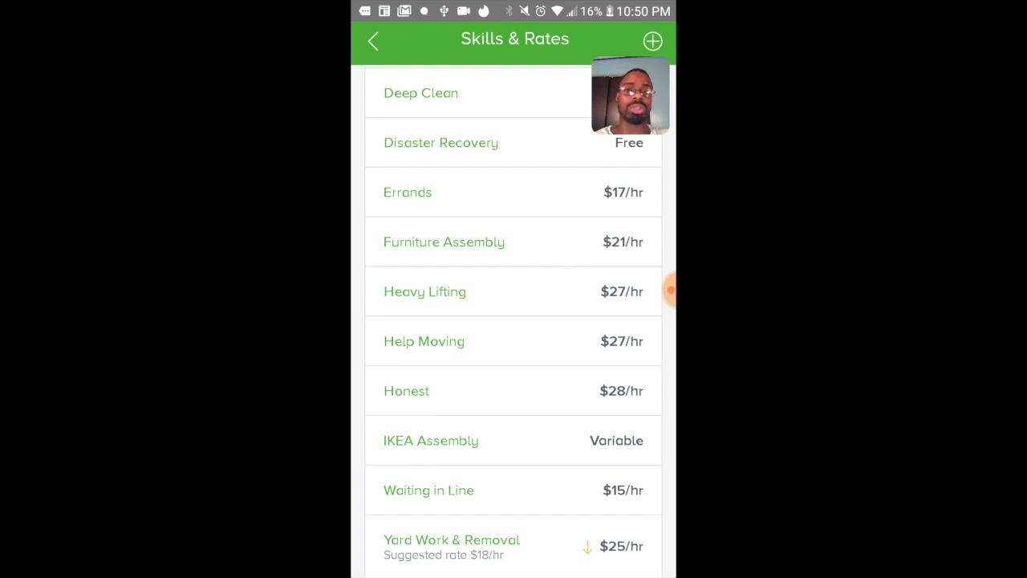
{"action": "scroll", "scroll_direction": "down", "scroll_amount": 3}
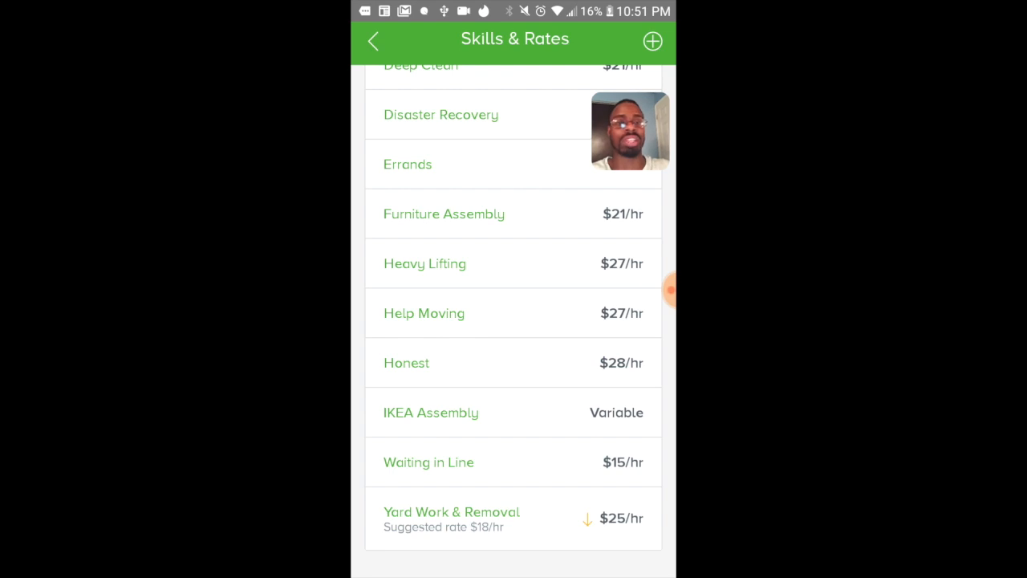
Step: Browse the Available Skills catalog from Decoration through Other Skills like Accounting and Sewing, then return to Skills & Rates
{"action": "left_click", "coordinate": [651, 42]}
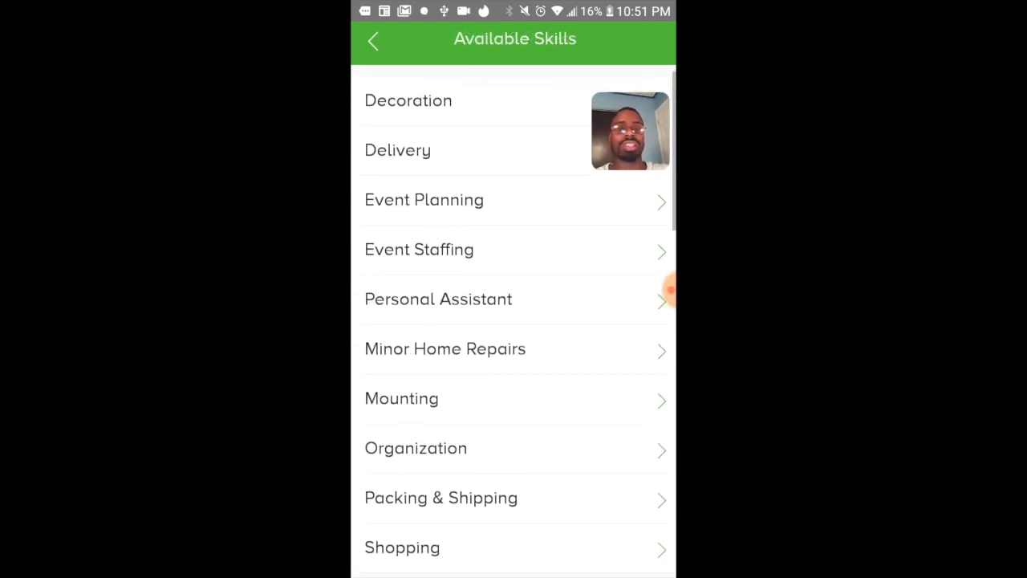
{"action": "scroll", "scroll_direction": "down", "scroll_amount": 3}
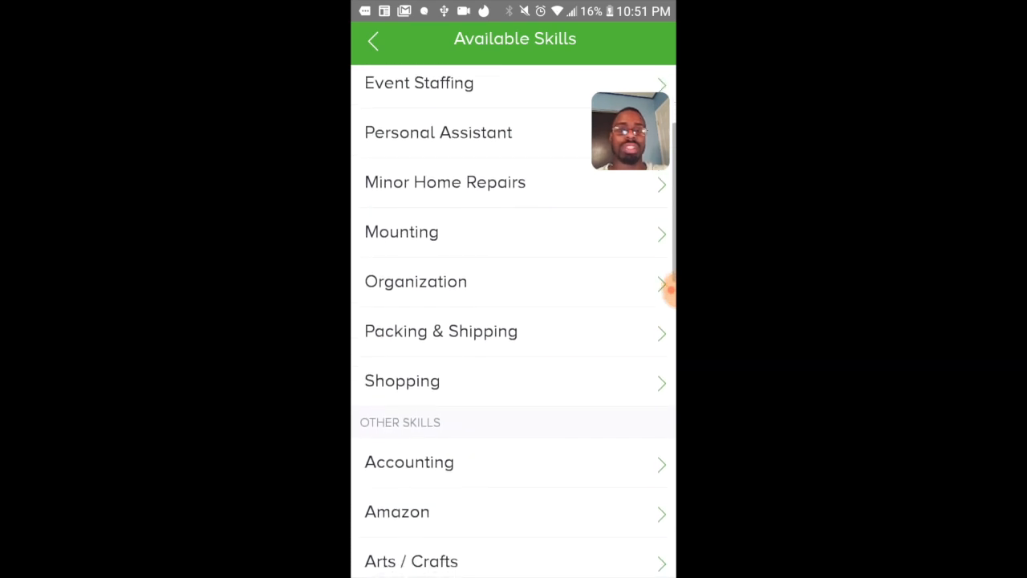
{"action": "scroll", "scroll_direction": "down", "scroll_amount": 3}
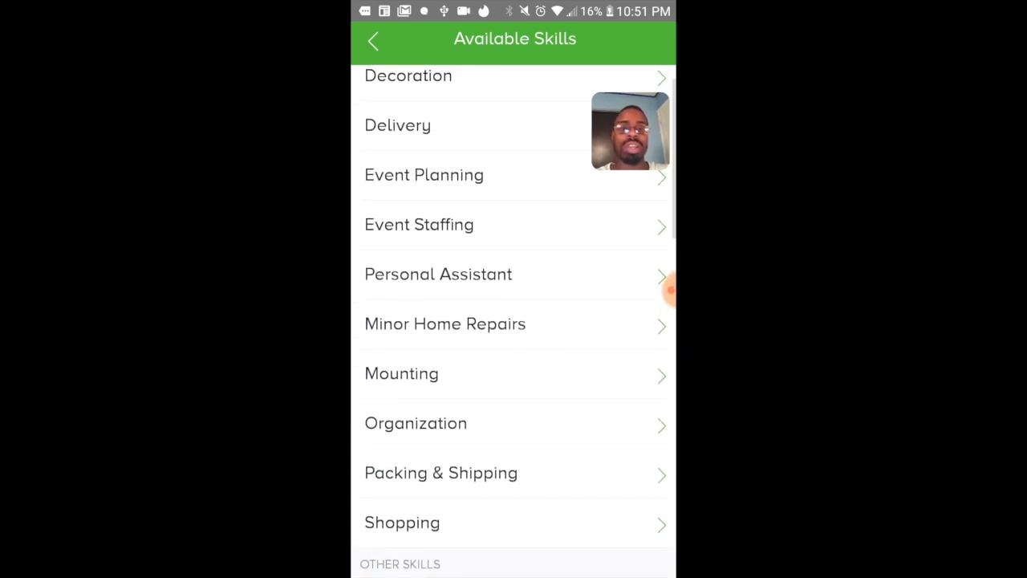
{"action": "scroll", "scroll_direction": "down", "scroll_amount": 3}
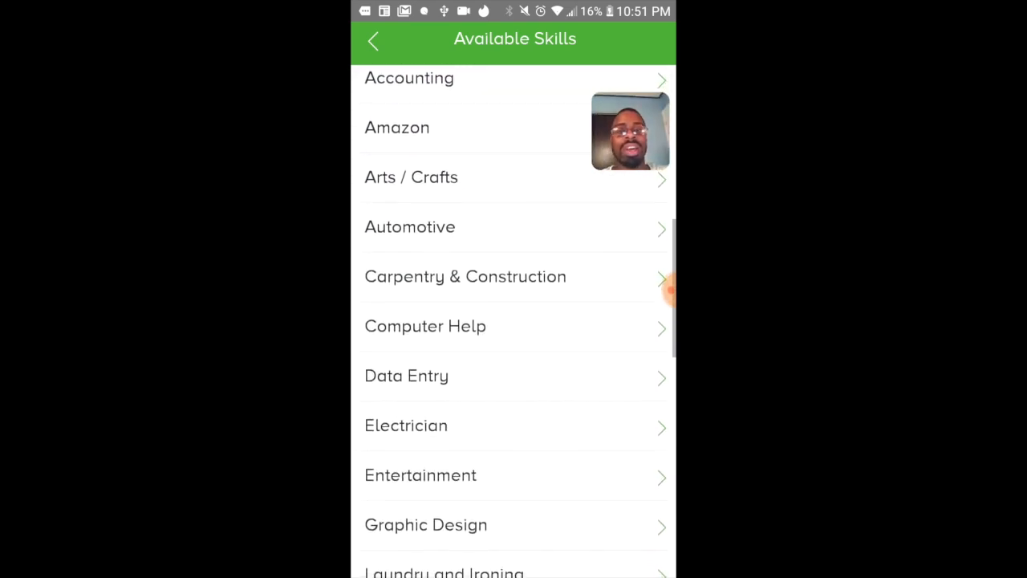
{"action": "scroll", "scroll_direction": "down", "scroll_amount": 3}
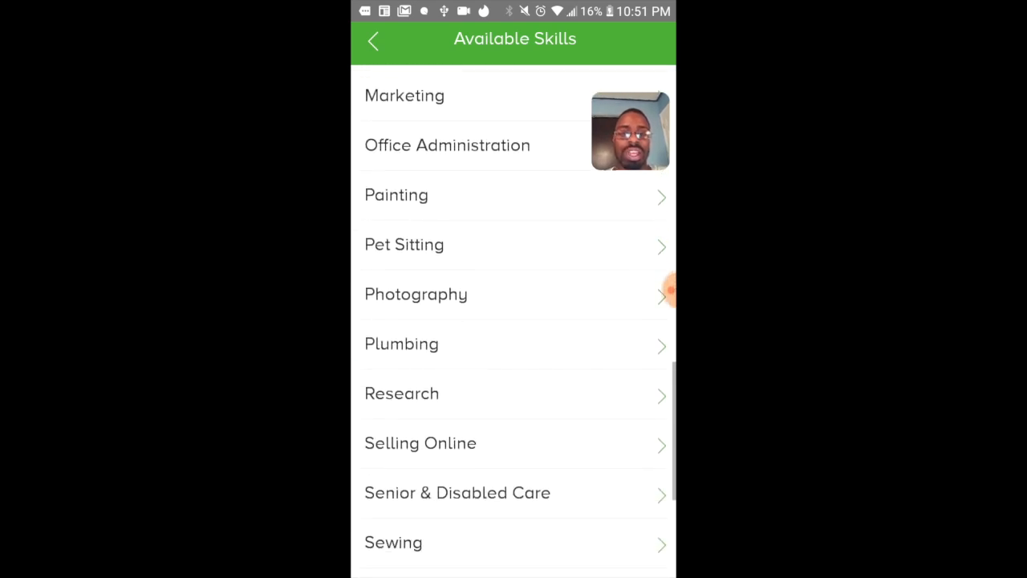
{"action": "scroll", "scroll_direction": "up", "scroll_amount": 3}
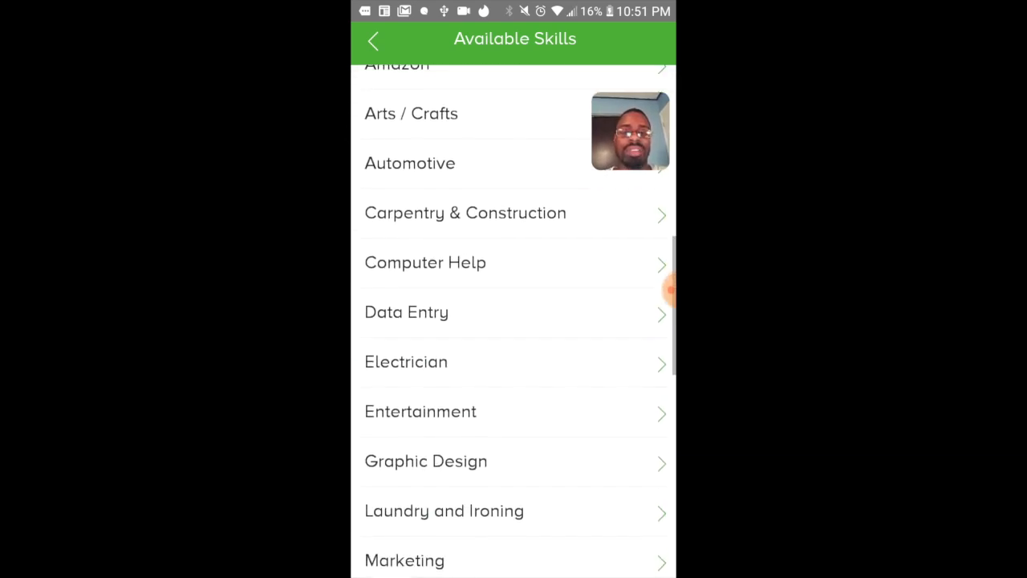
{"action": "scroll", "scroll_direction": "down", "scroll_amount": 3}
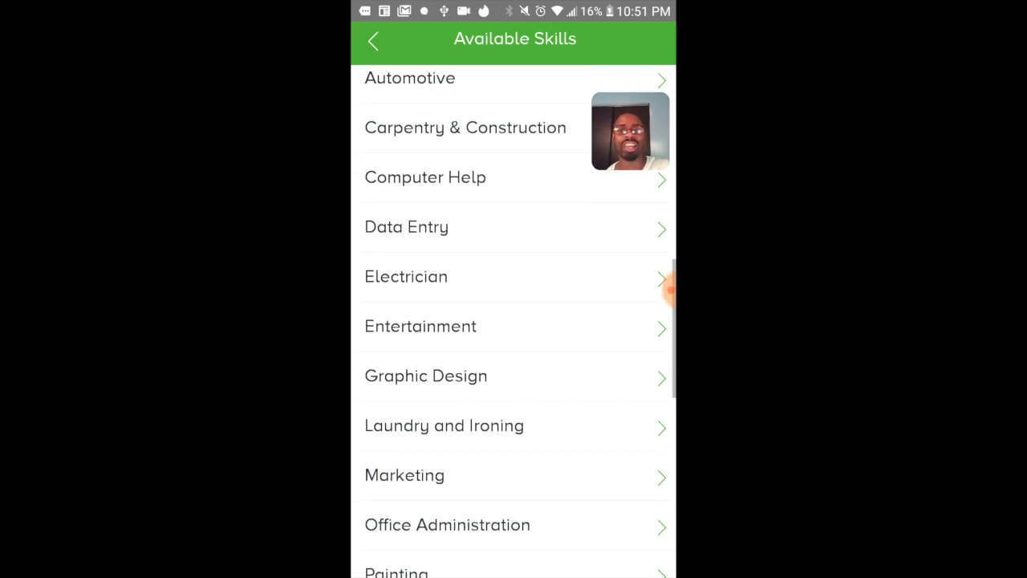
{"action": "scroll", "scroll_direction": "down", "scroll_amount": 3}
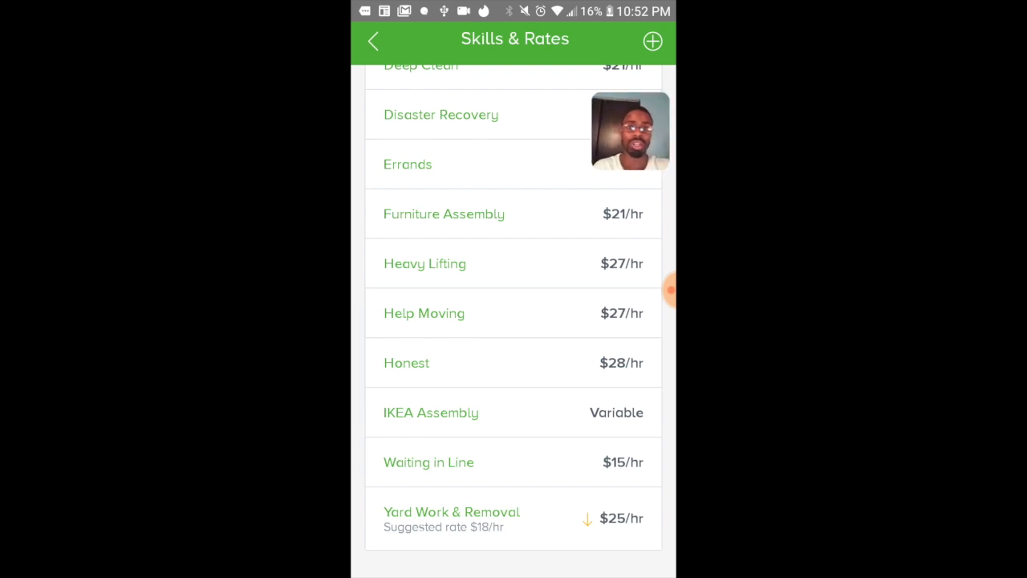
Step: Return to My Business, review the July Elite Status and Learn cards, and bring up the navigation drawer
{"action": "left_click", "coordinate": [372, 42]}
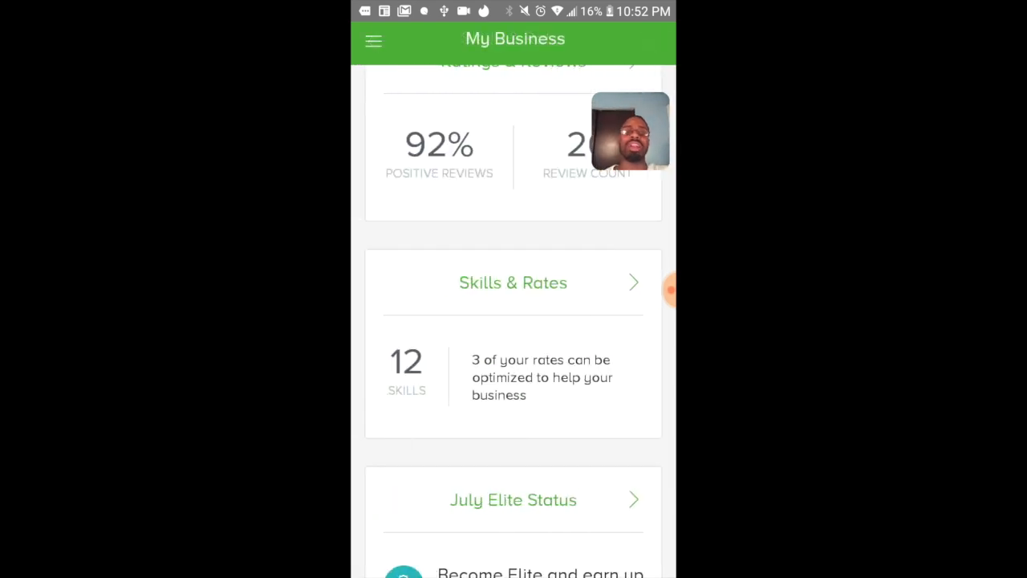
{"action": "scroll", "scroll_direction": "down", "scroll_amount": 3}
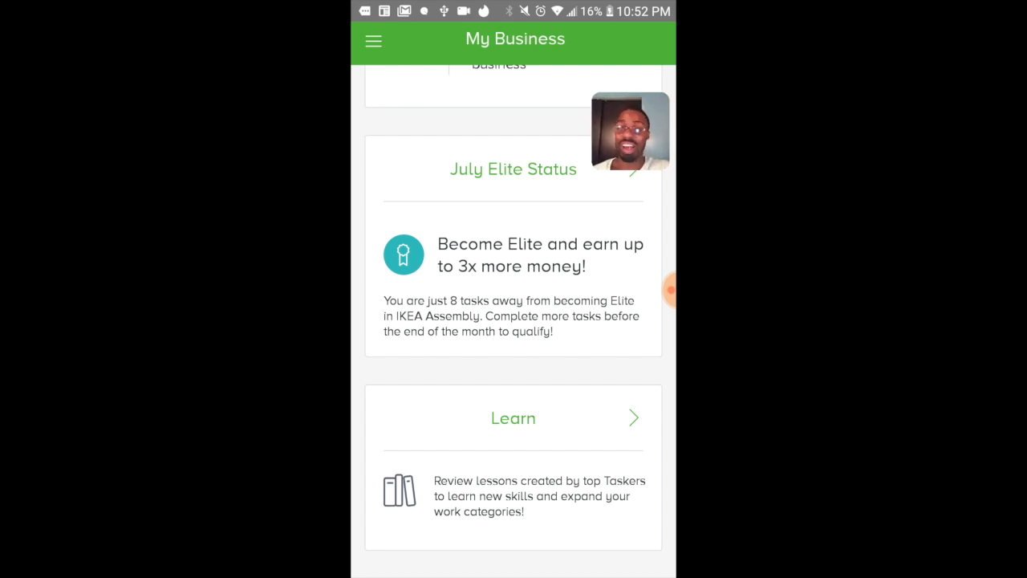
{"action": "left_click", "coordinate": [373, 42]}
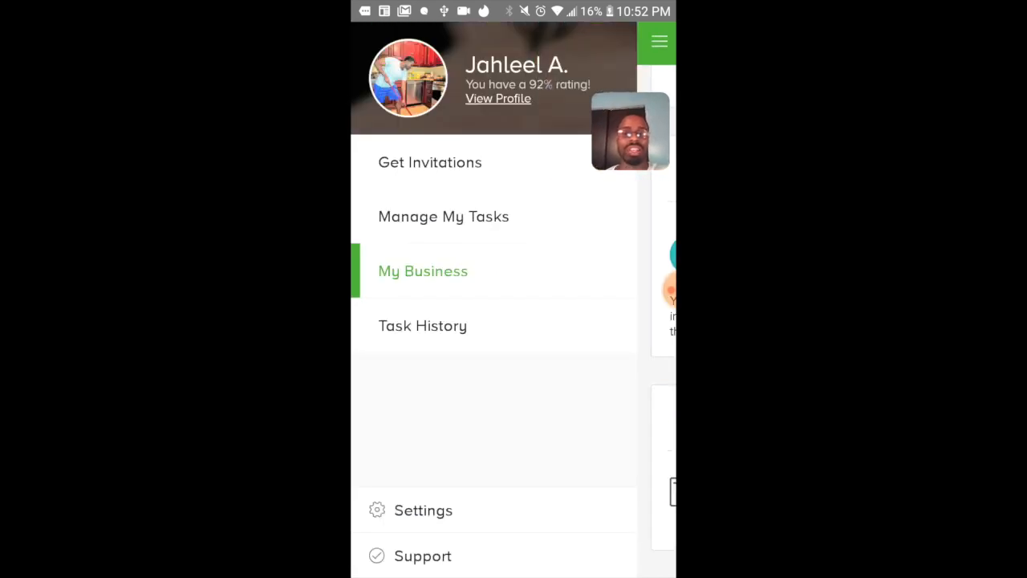
Step: View Task History and scroll the Completed list, back to the latest July 21 IKEA assembly task
{"action": "left_click", "coordinate": [423, 324]}
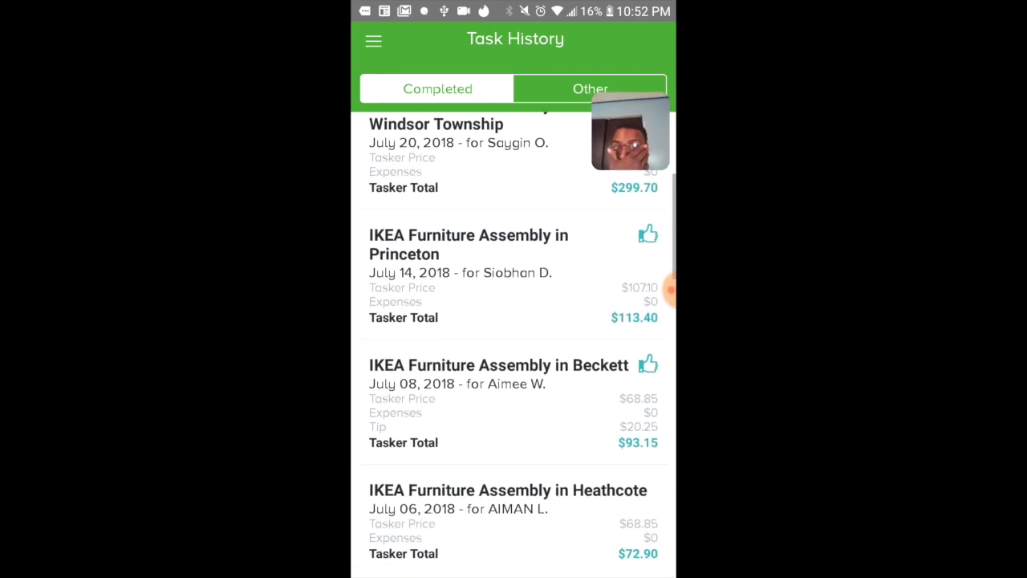
{"action": "scroll", "scroll_direction": "down", "scroll_amount": 3}
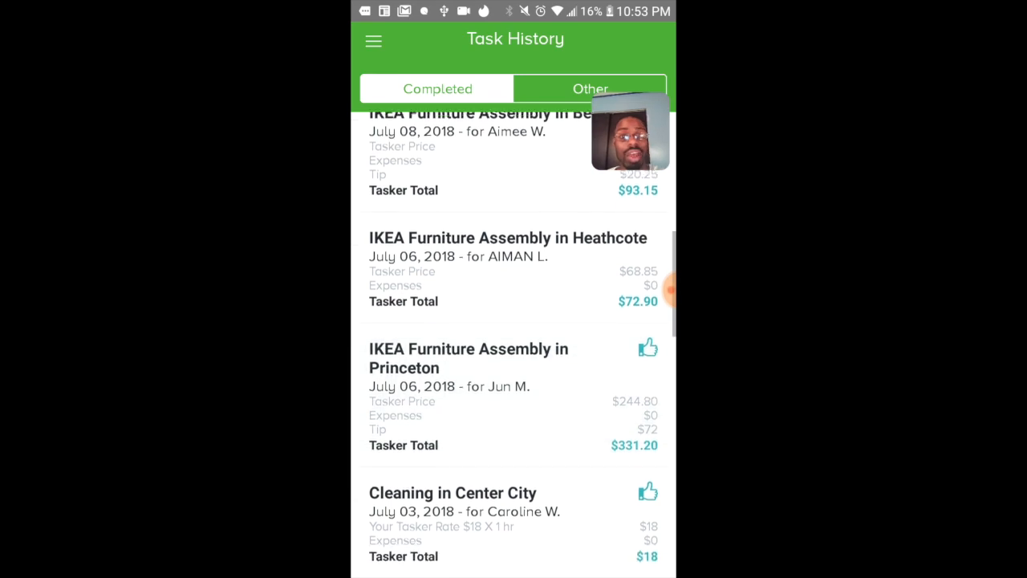
{"action": "scroll", "scroll_direction": "down", "scroll_amount": 3}
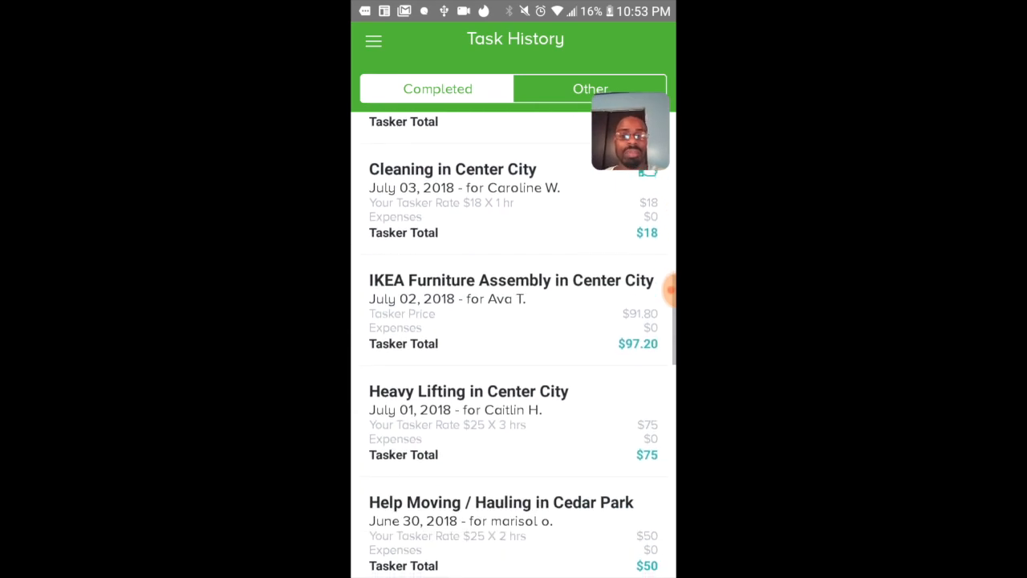
{"action": "scroll", "scroll_direction": "down", "scroll_amount": 3}
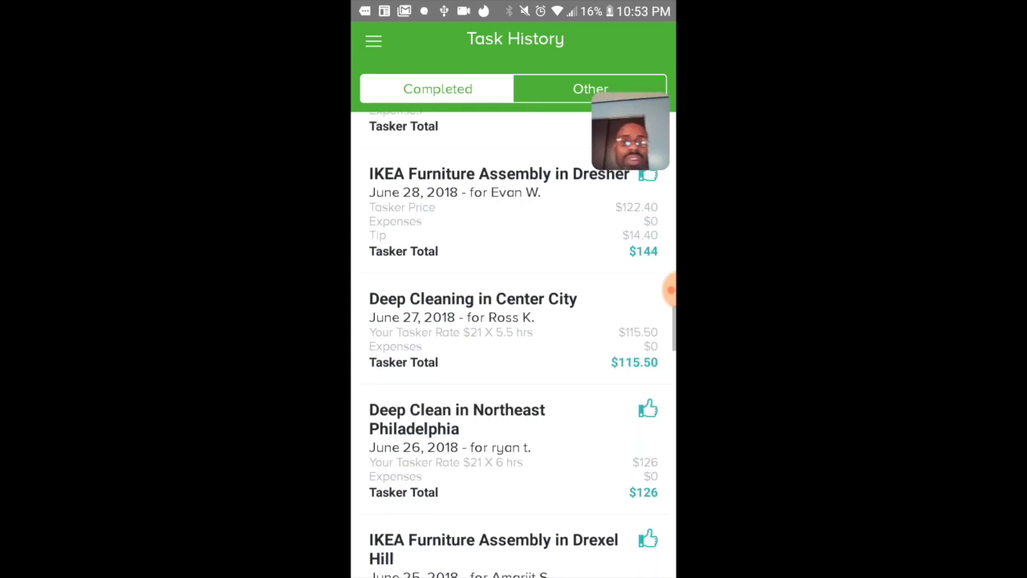
{"action": "scroll", "scroll_direction": "down", "scroll_amount": 3}
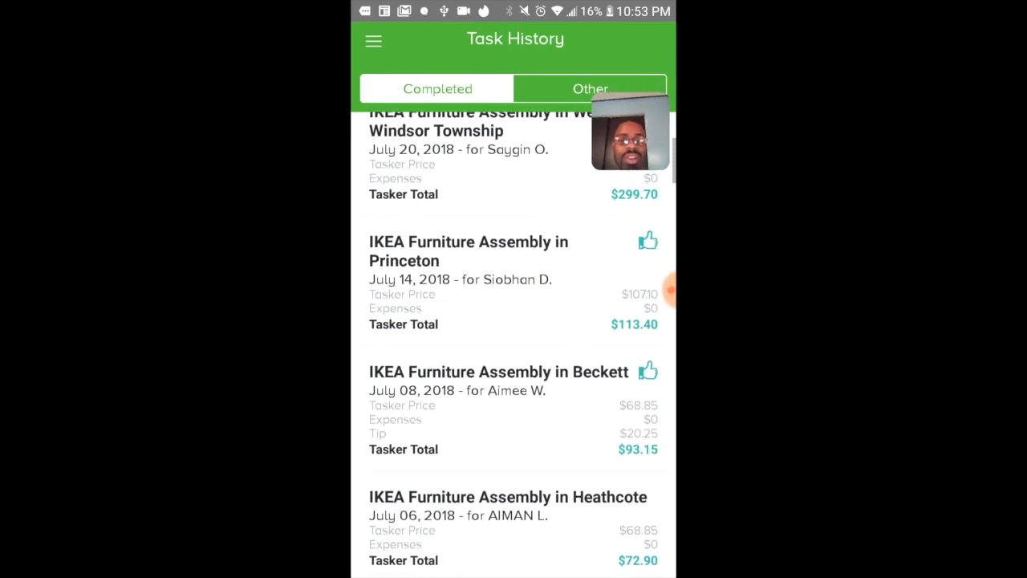
{"action": "scroll", "scroll_direction": "down", "scroll_amount": 3}
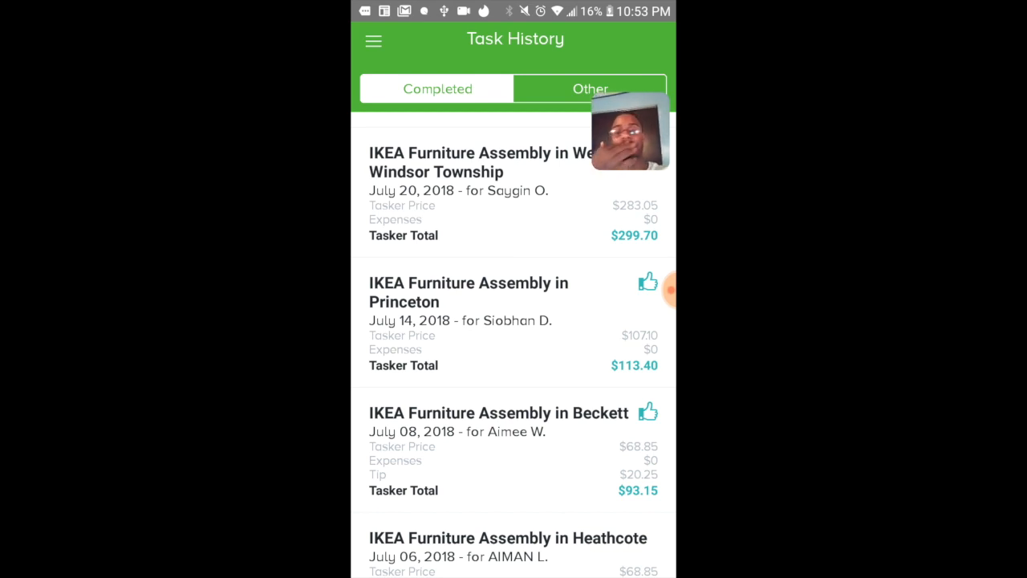
{"action": "scroll", "scroll_direction": "down", "scroll_amount": 3}
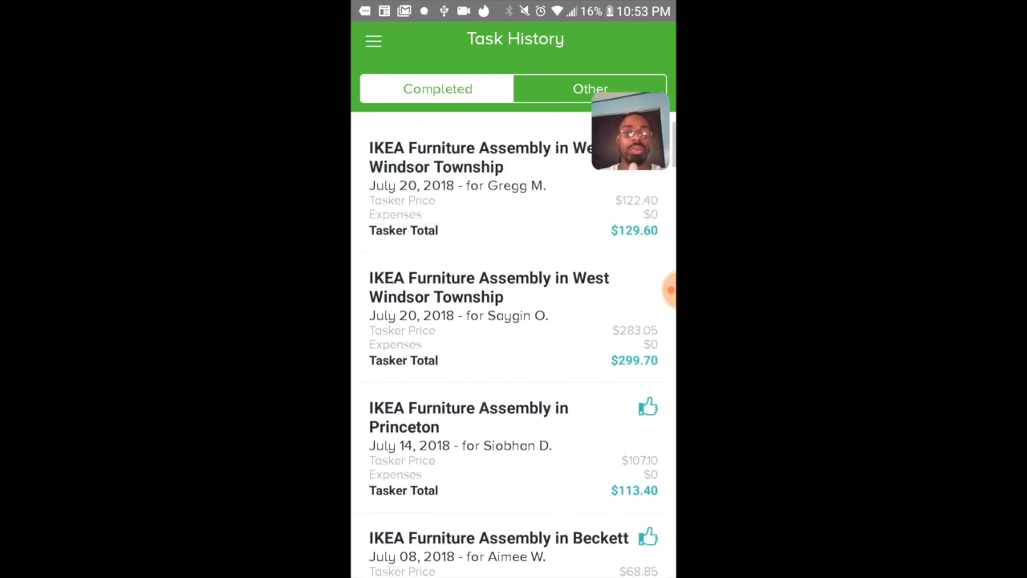
{"action": "scroll", "scroll_direction": "down", "scroll_amount": 3}
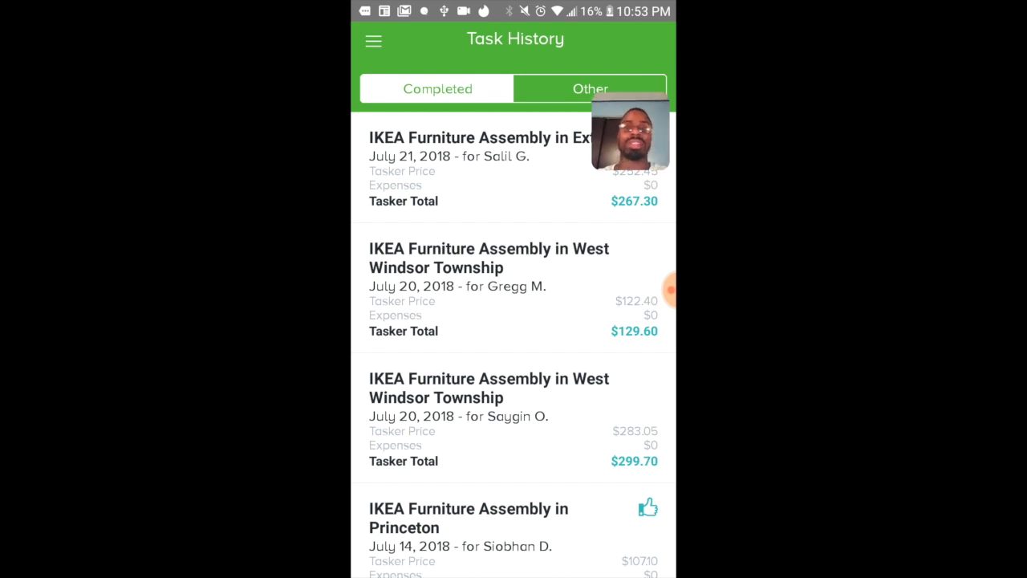
Step: Go to Settings via the navigation drawer, showing Pause Account, Account Details, Change Password and Log out
{"action": "left_click", "coordinate": [372, 42]}
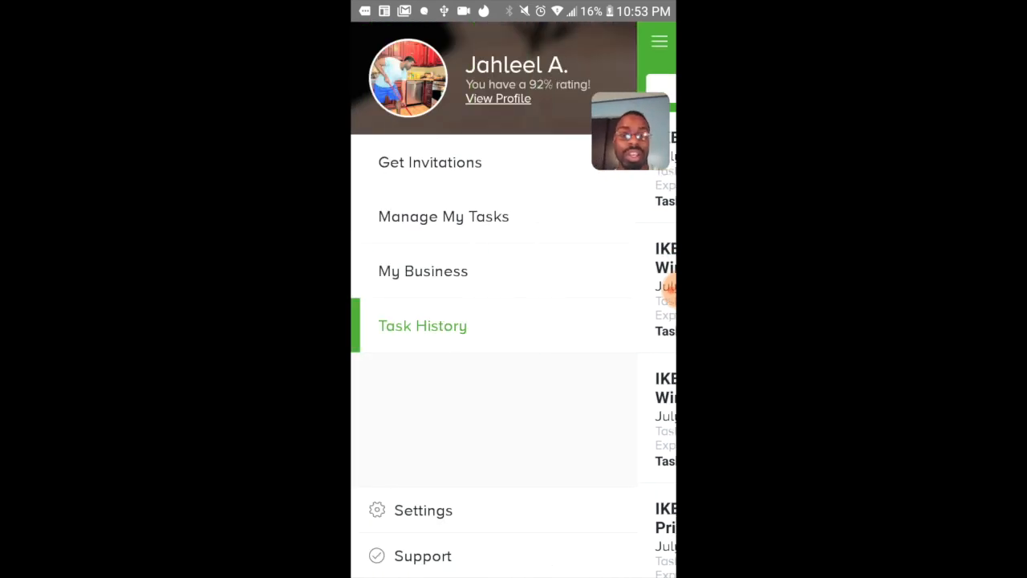
{"action": "left_click", "coordinate": [424, 510]}
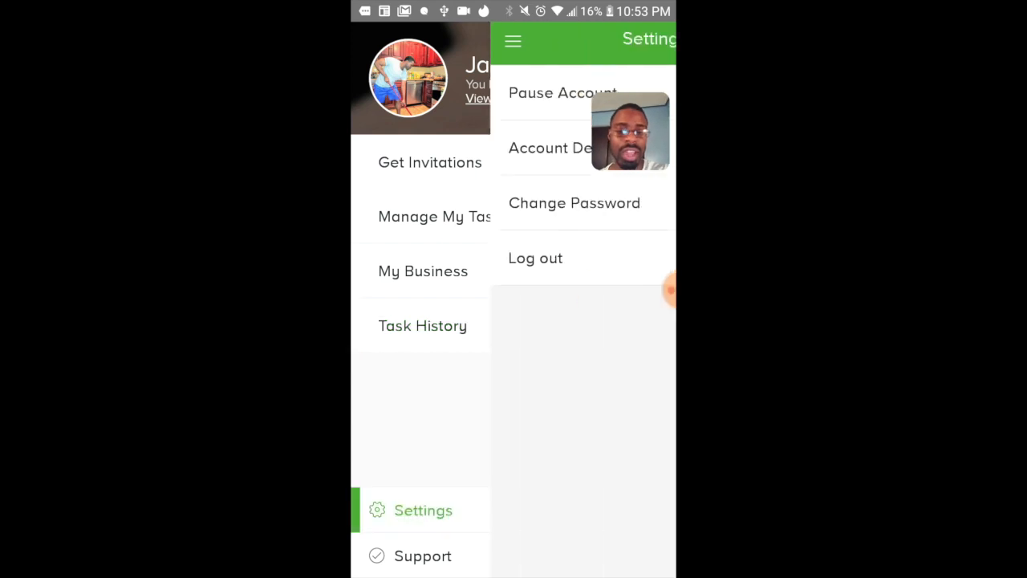
{"action": "left_click", "coordinate": [512, 40]}
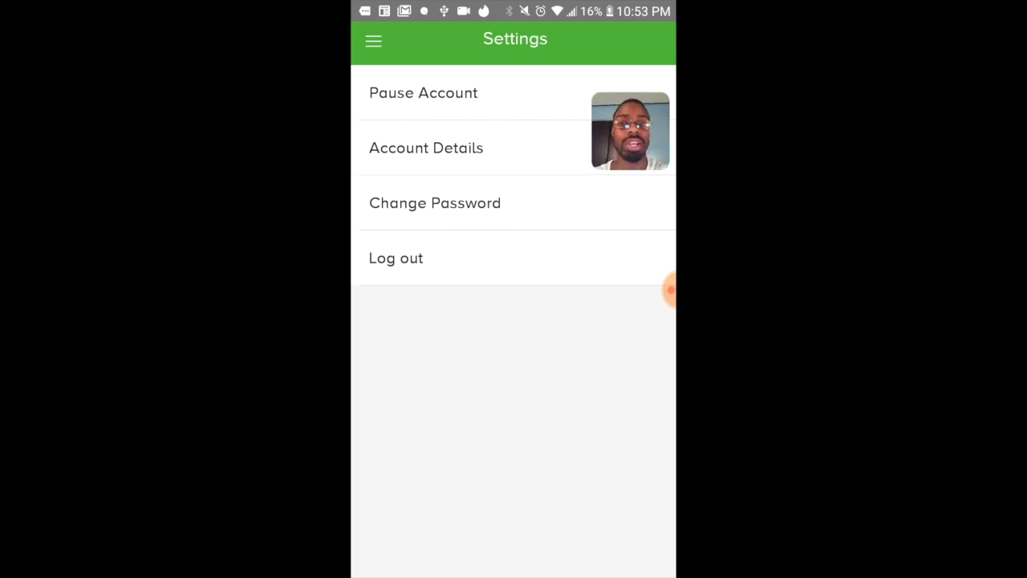
Step: View the Support page with Email Member Services, Live Chat and Privacy Policy, then bring up the navigation drawer again
{"action": "left_click", "coordinate": [373, 42]}
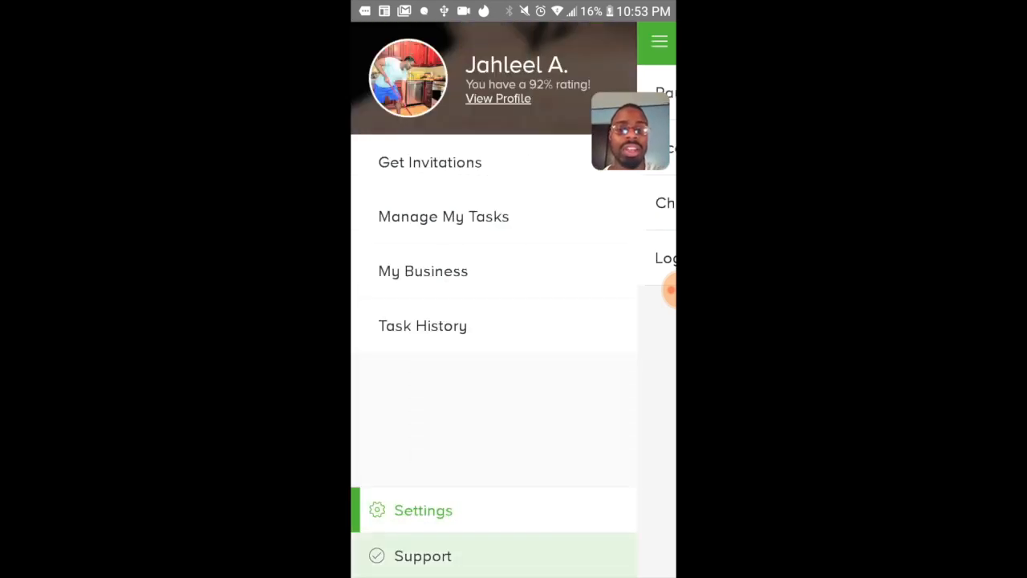
{"action": "left_click", "coordinate": [422, 555]}
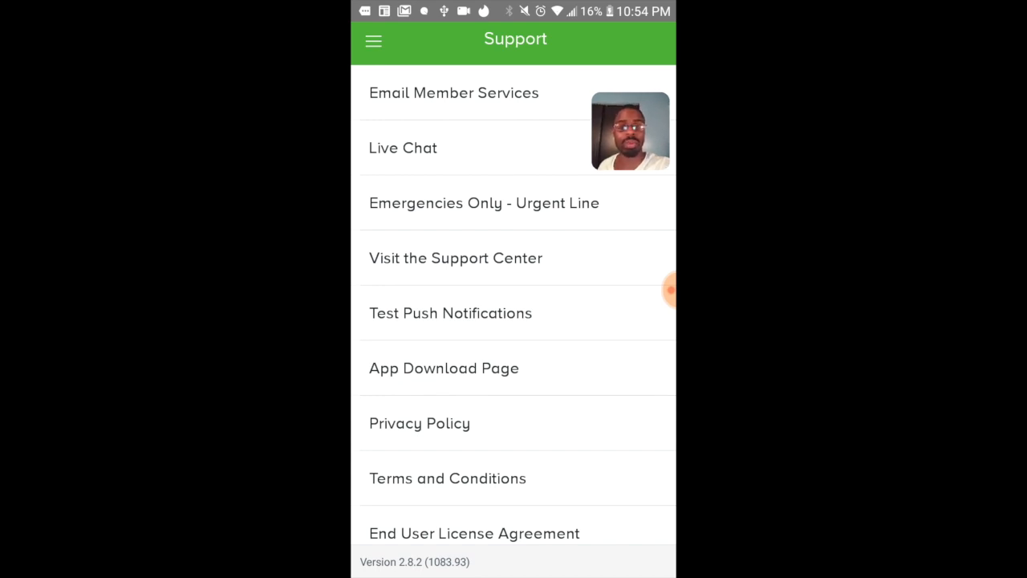
{"action": "scroll", "scroll_direction": "down", "scroll_amount": 3}
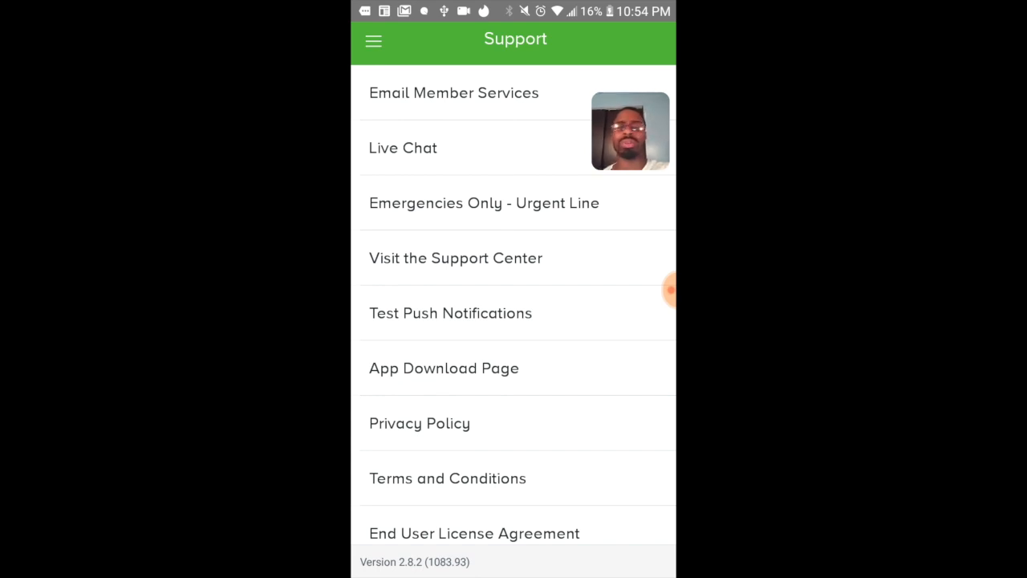
{"action": "left_click", "coordinate": [372, 40]}
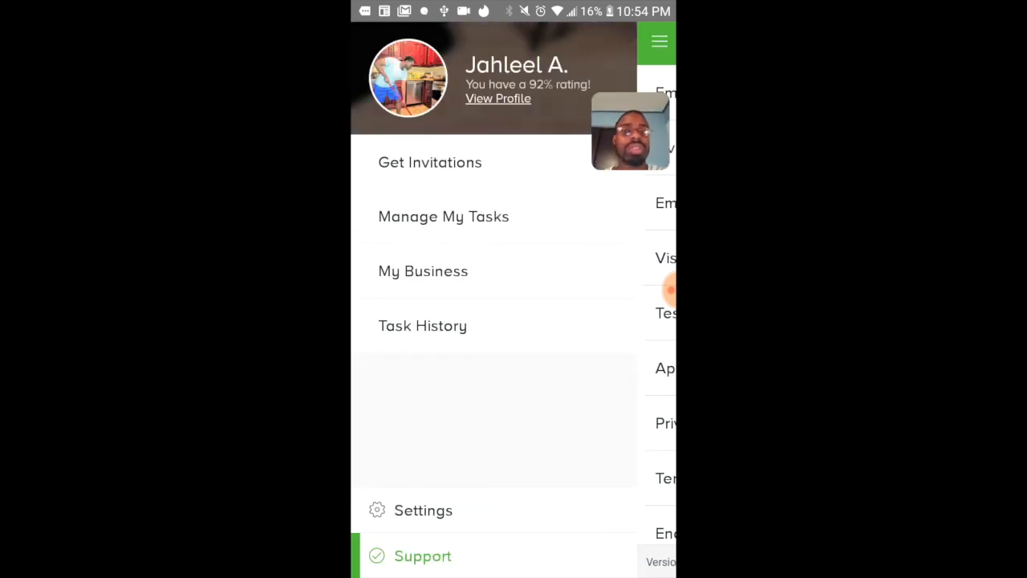